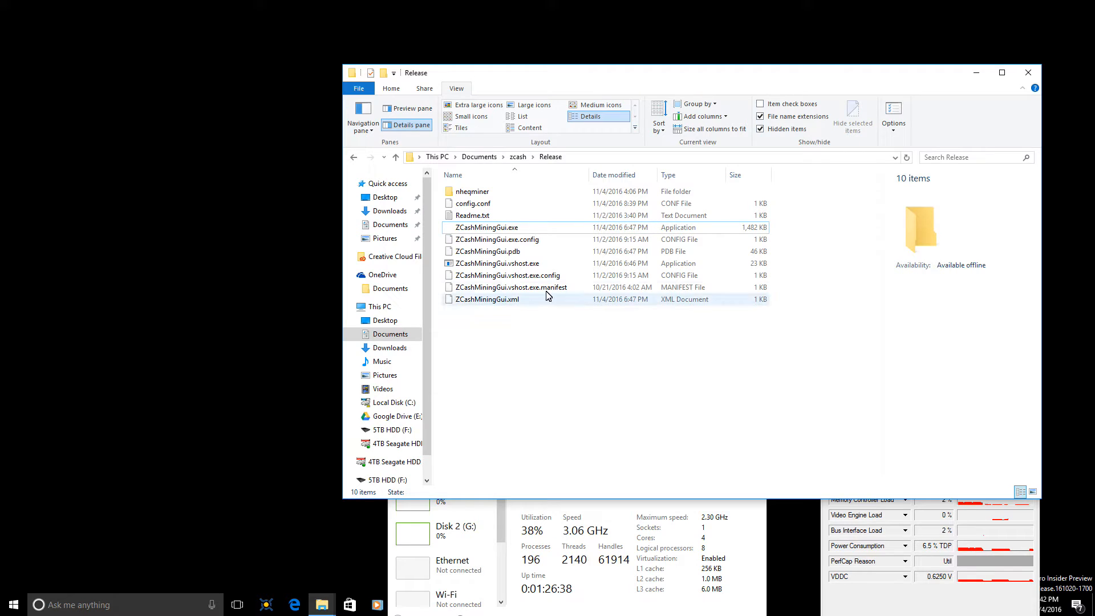
- Launch ZCashMiningGui.exe from the nheqminer folder
click(487, 227)
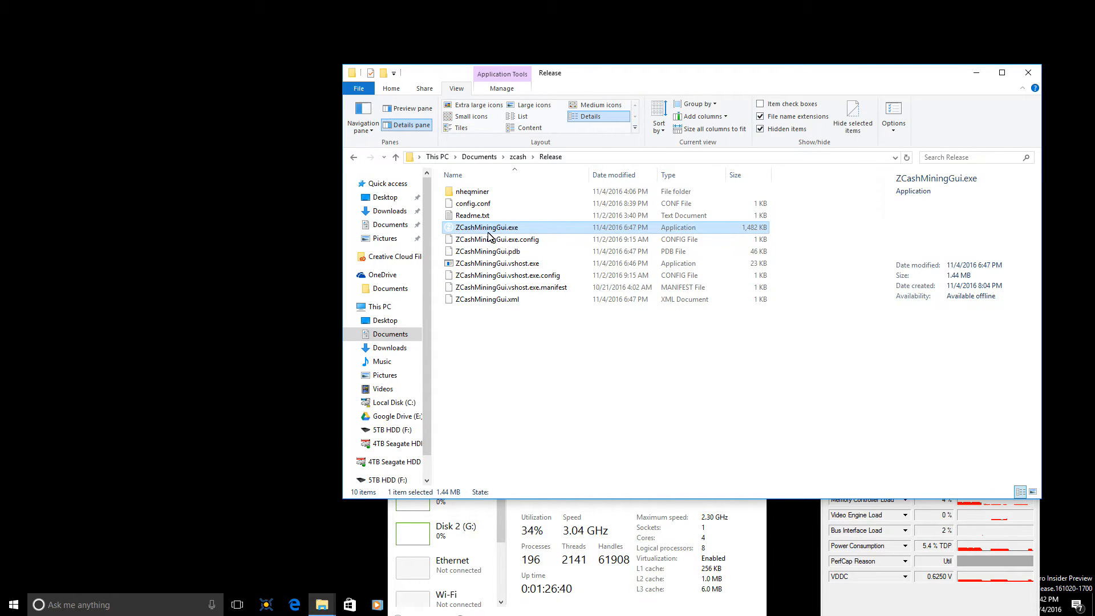
mouse_move(489, 228)
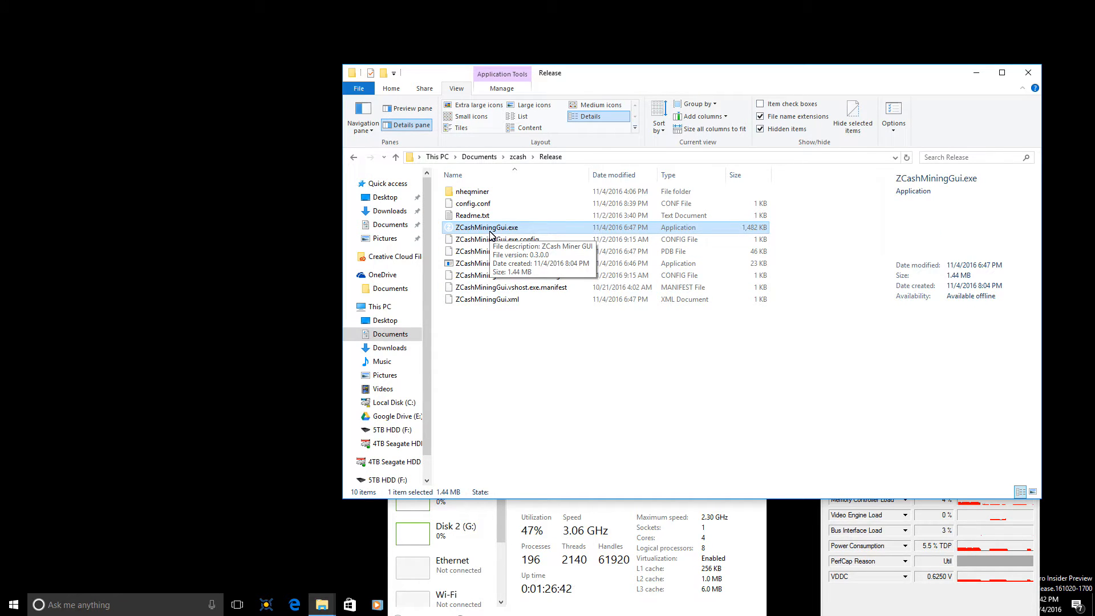
click(472, 190)
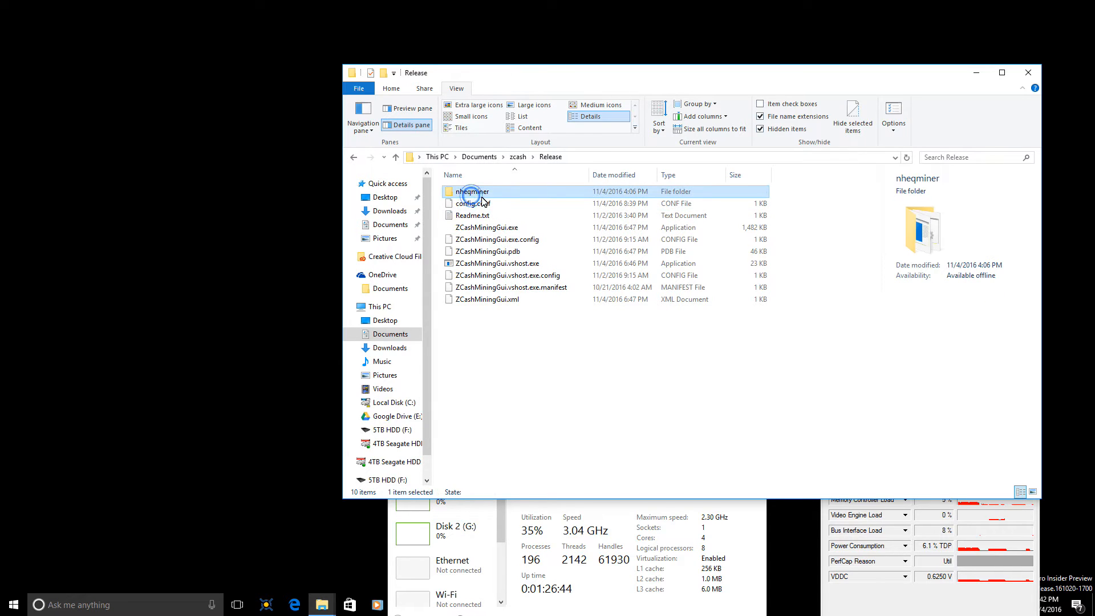
click(501, 328)
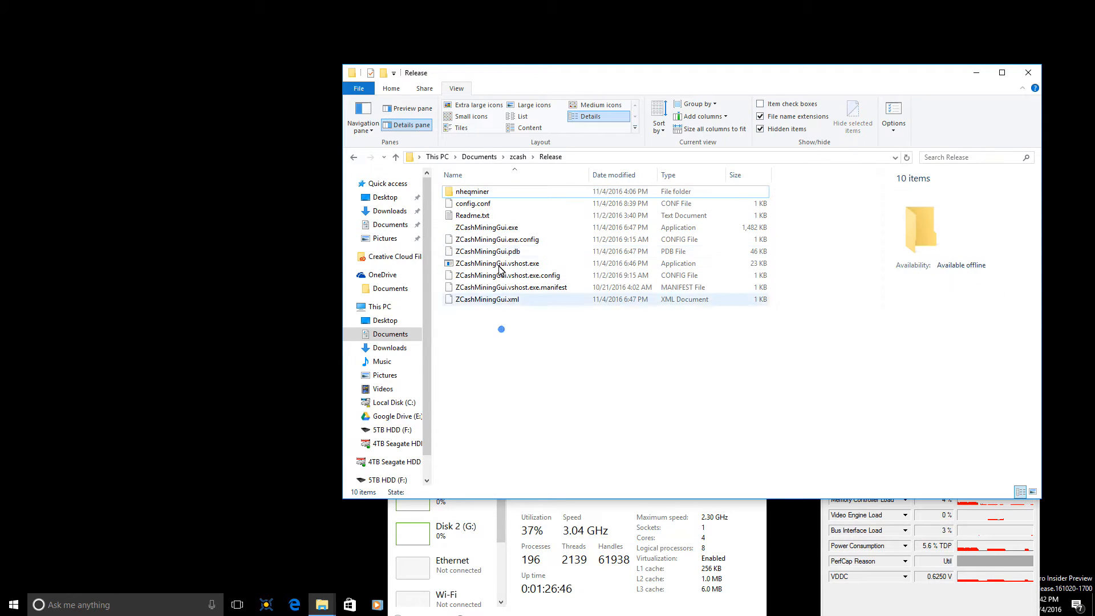
mouse_move(486, 226)
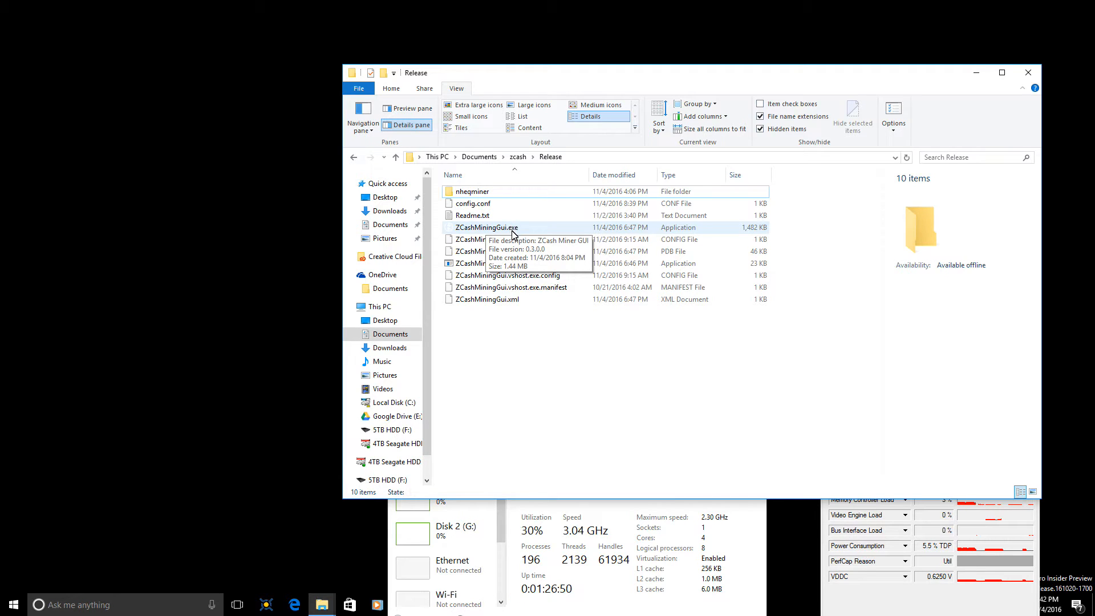
double_click(486, 227)
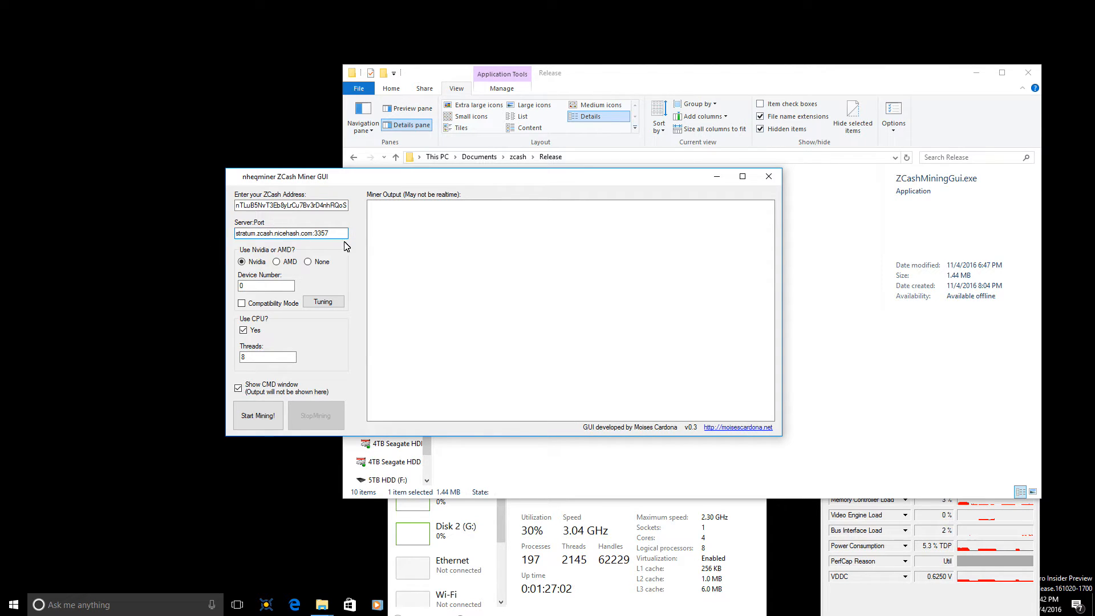
mouse_move(340, 239)
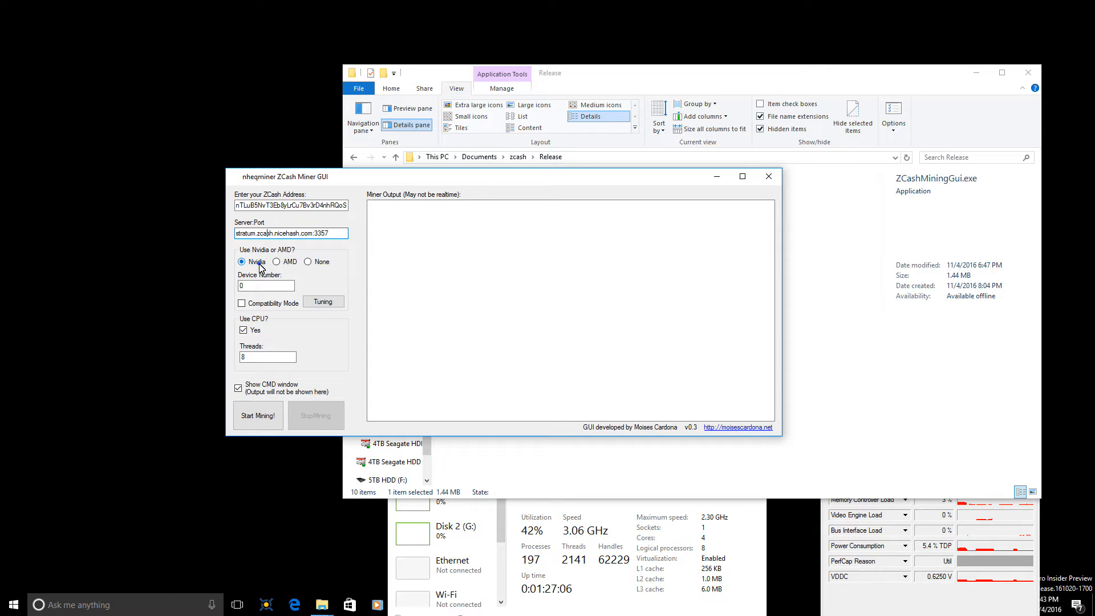
- Cycle the GPU choice through None and AMD, leaving Nvidia selected
click(307, 261)
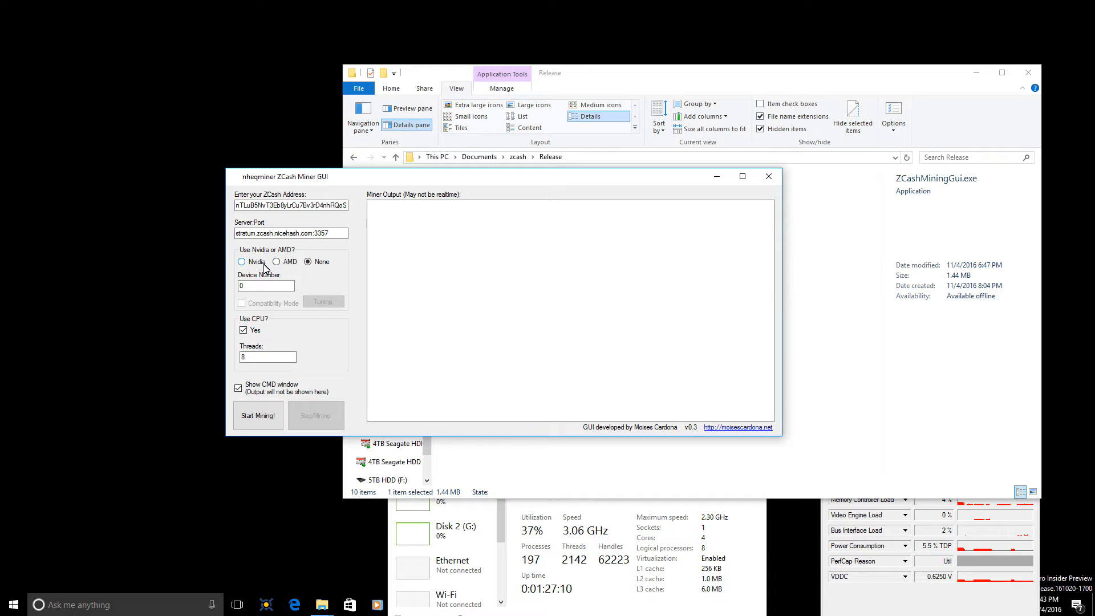
click(276, 262)
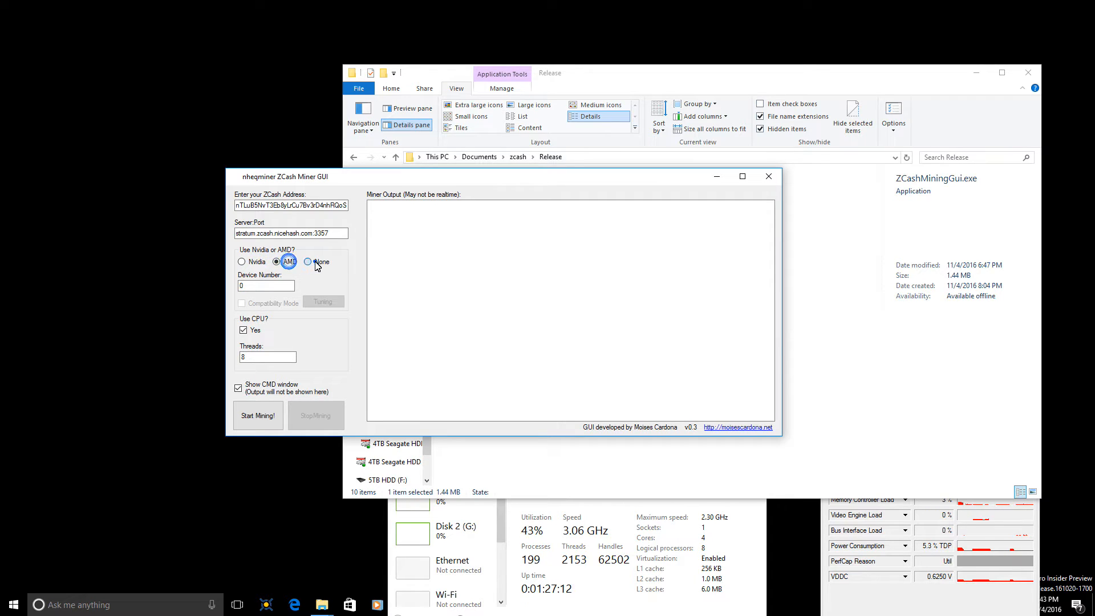
click(240, 261)
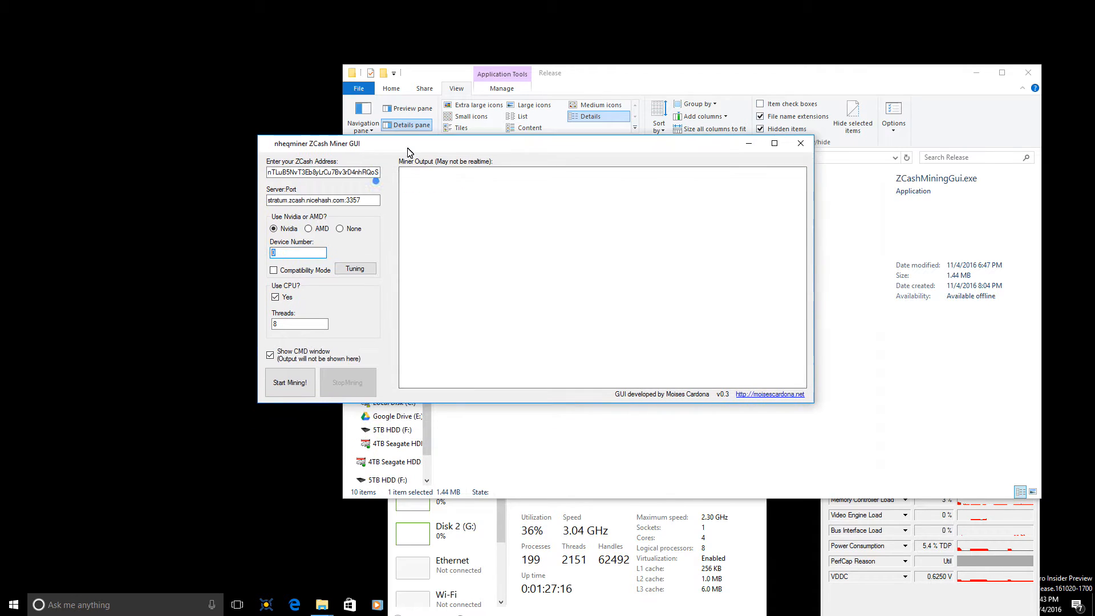
mouse_move(303, 275)
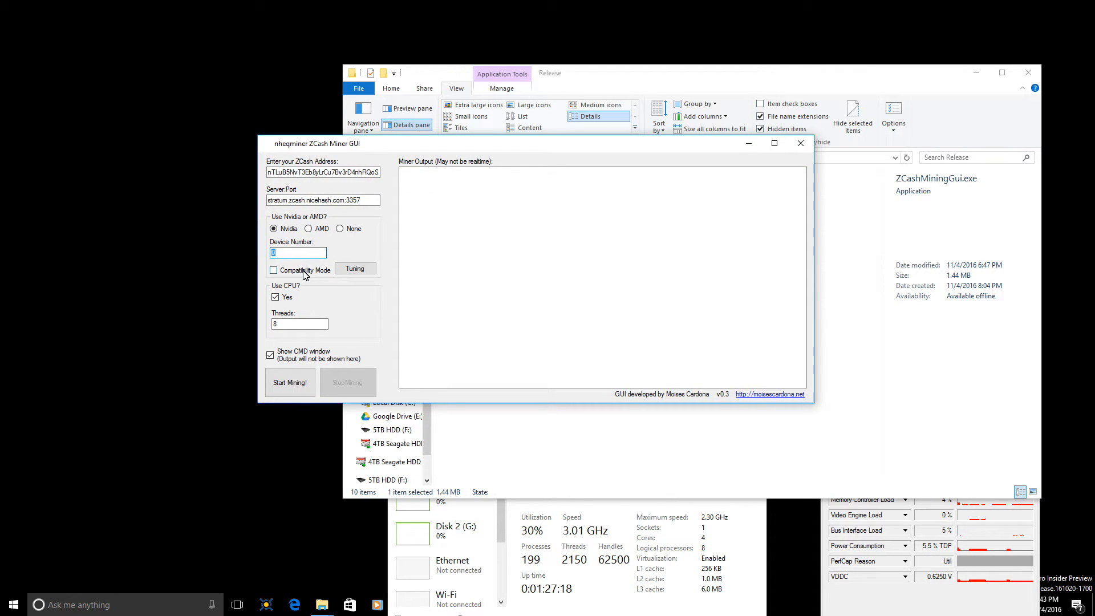
mouse_move(315, 154)
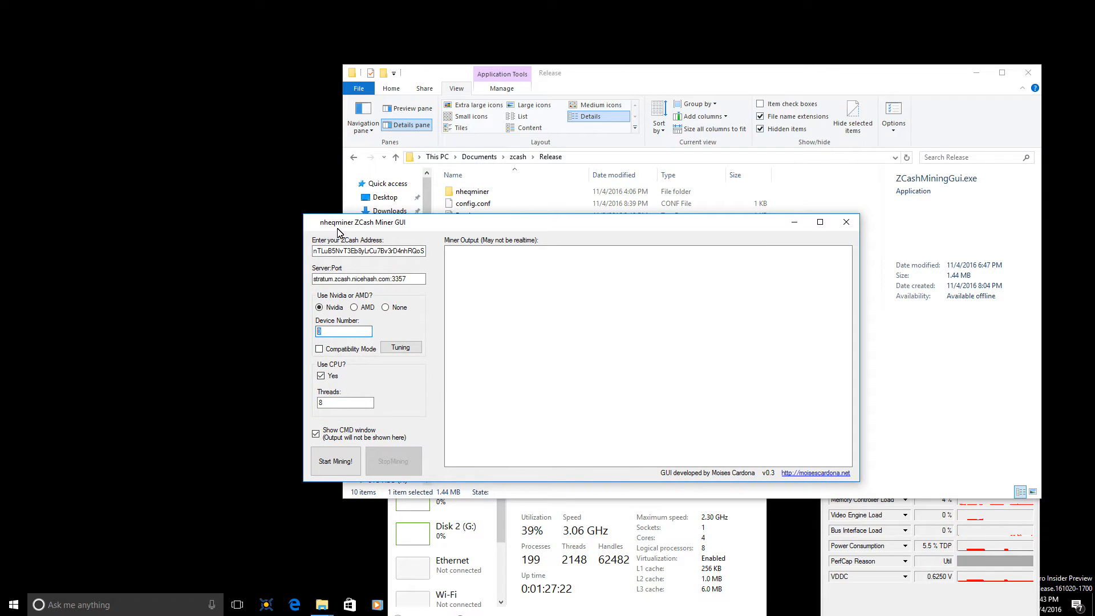
mouse_move(356, 362)
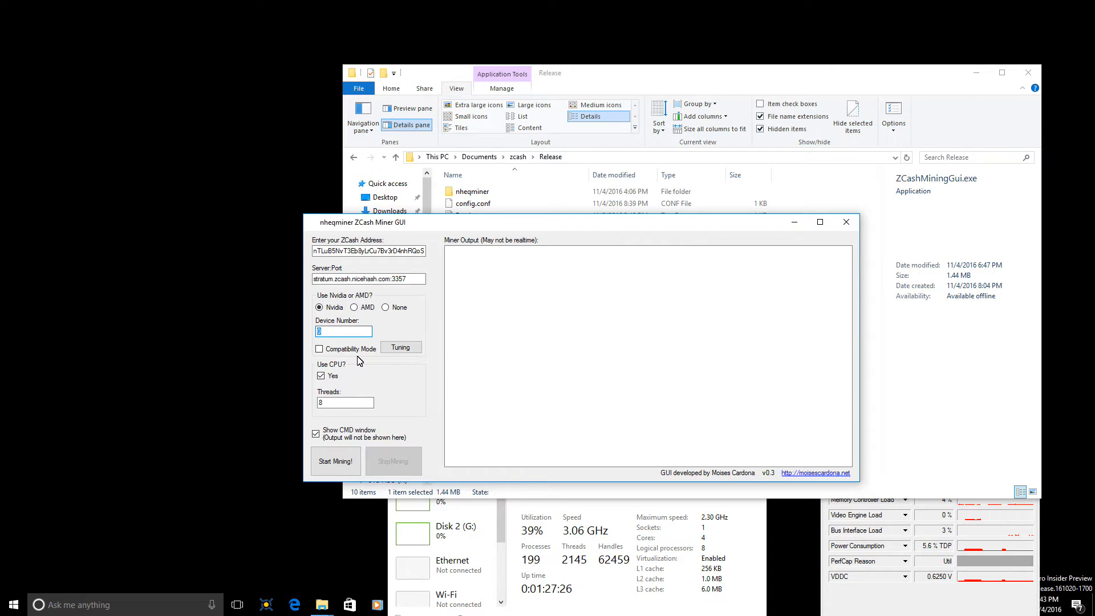
- Review CUDA Tuning and save it with the default 0 threads and 0 blocks
click(401, 347)
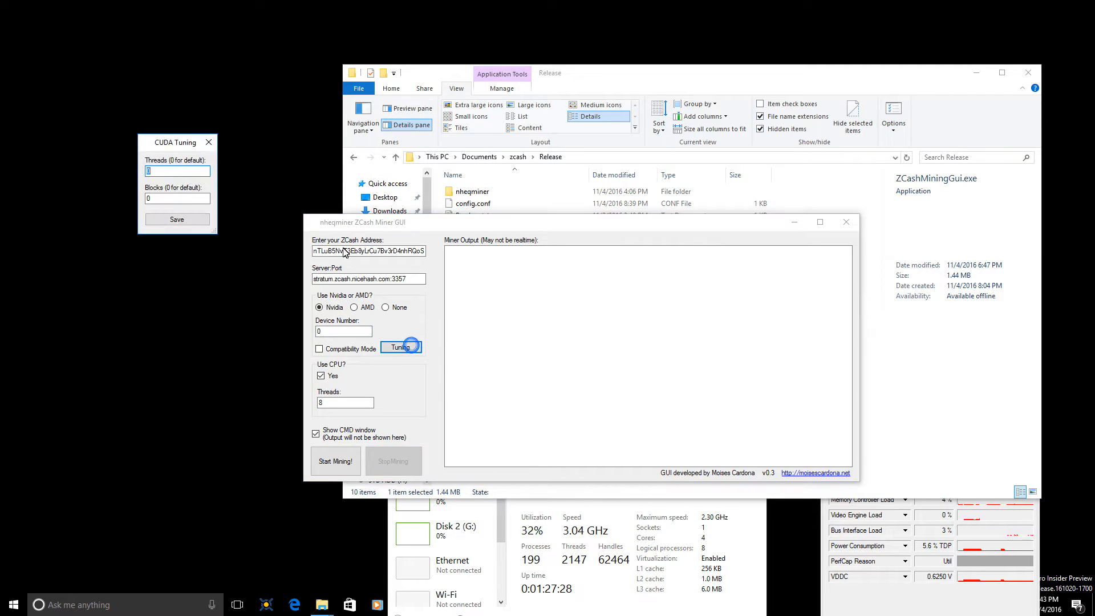
click(400, 347)
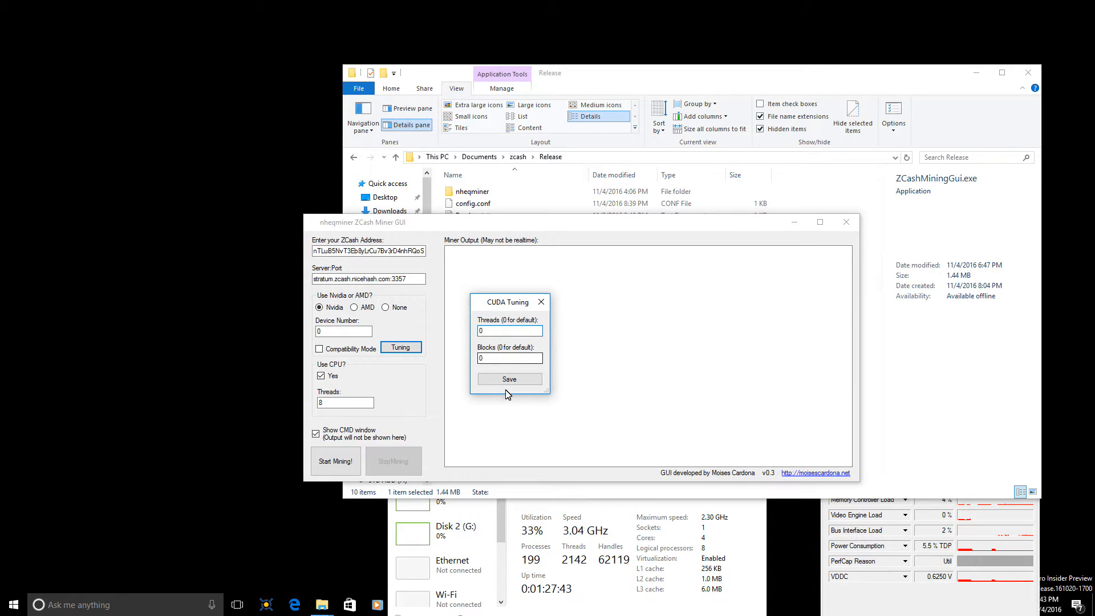
click(508, 379)
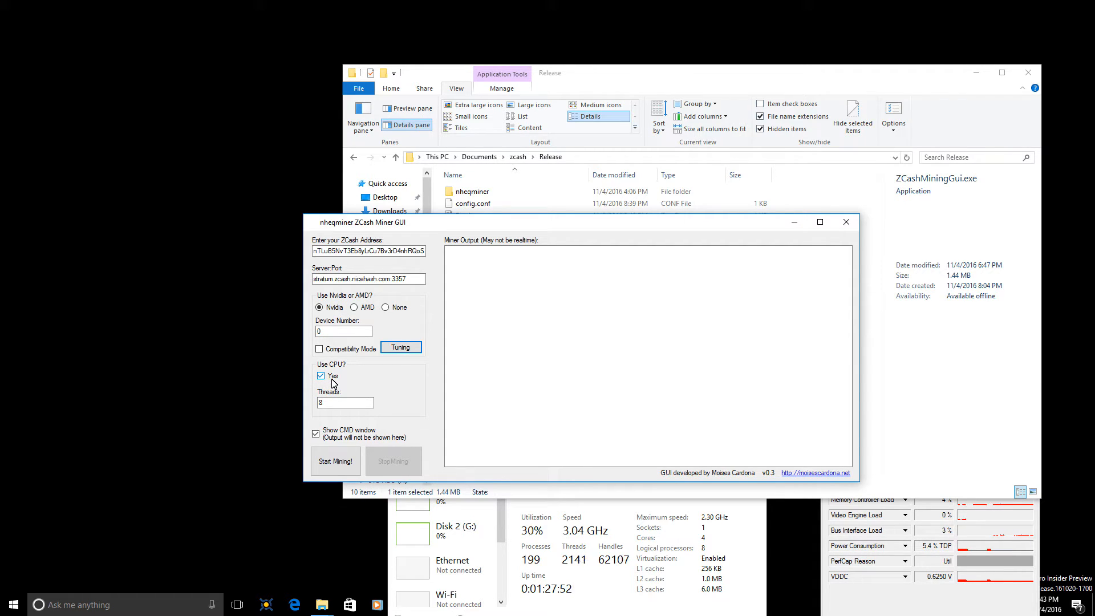
mouse_move(369, 307)
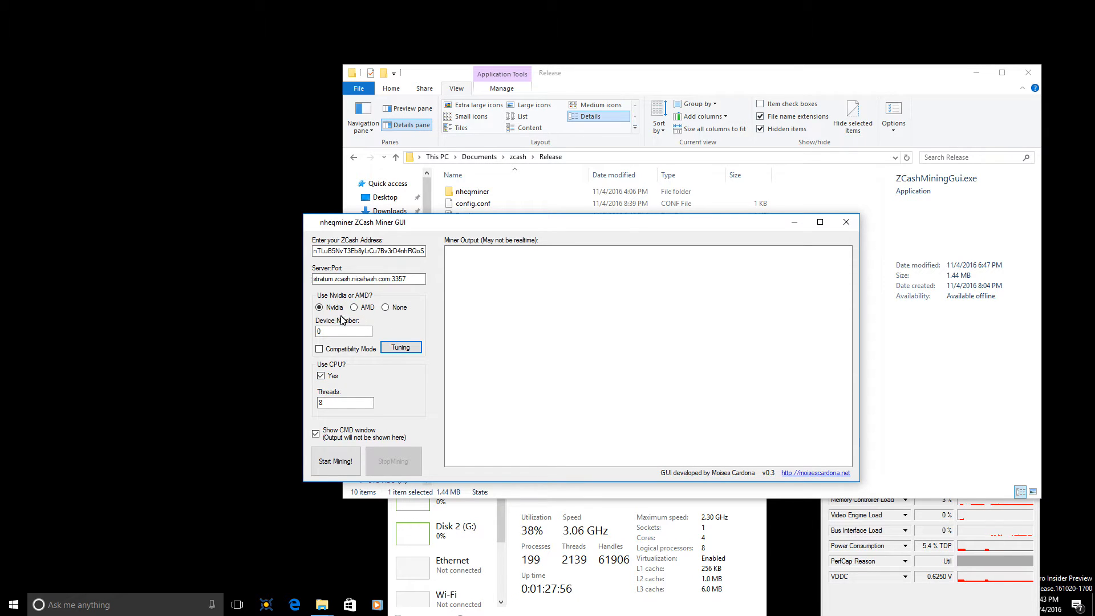
- Set GPU to None, try starting mining, and dismiss the CPU-or-GPU required error
click(385, 307)
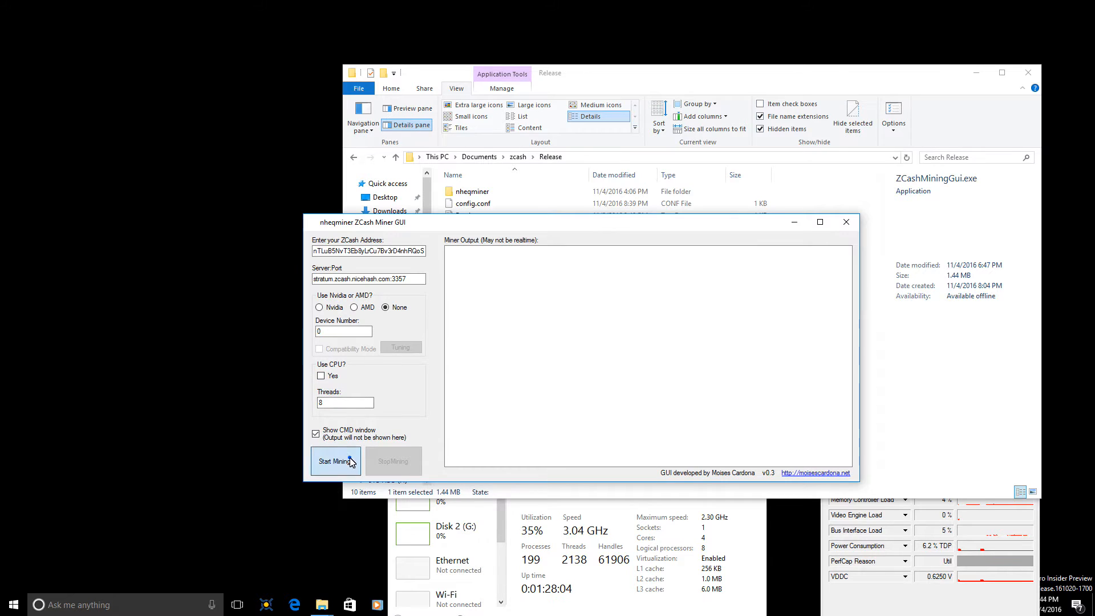
click(335, 460)
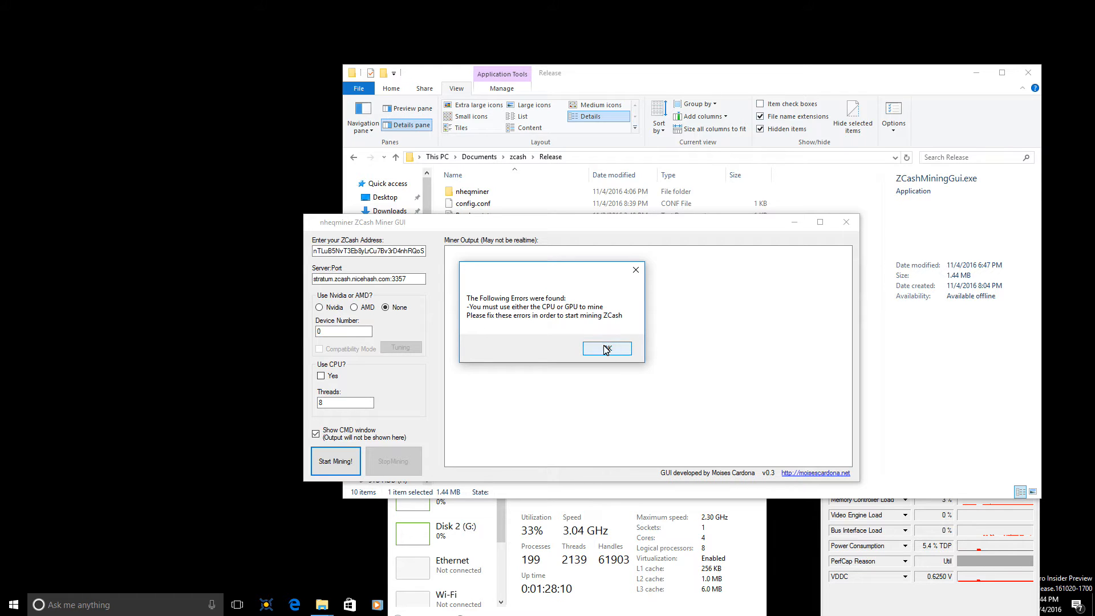
click(606, 349)
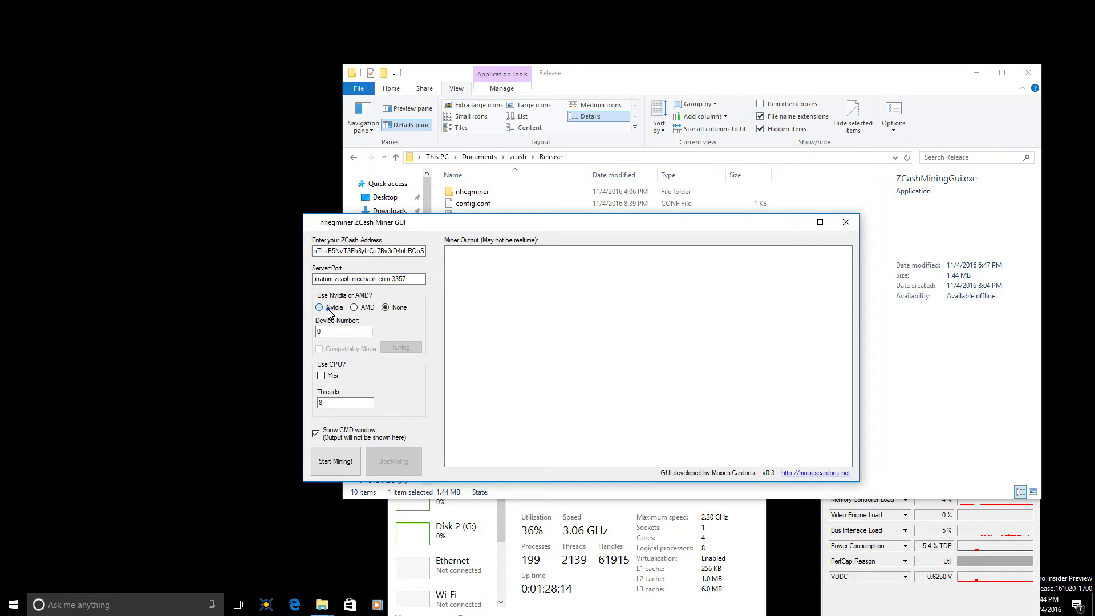
- Select Nvidia with CPU mining on, toggling Show CMD window off and back on
click(319, 307)
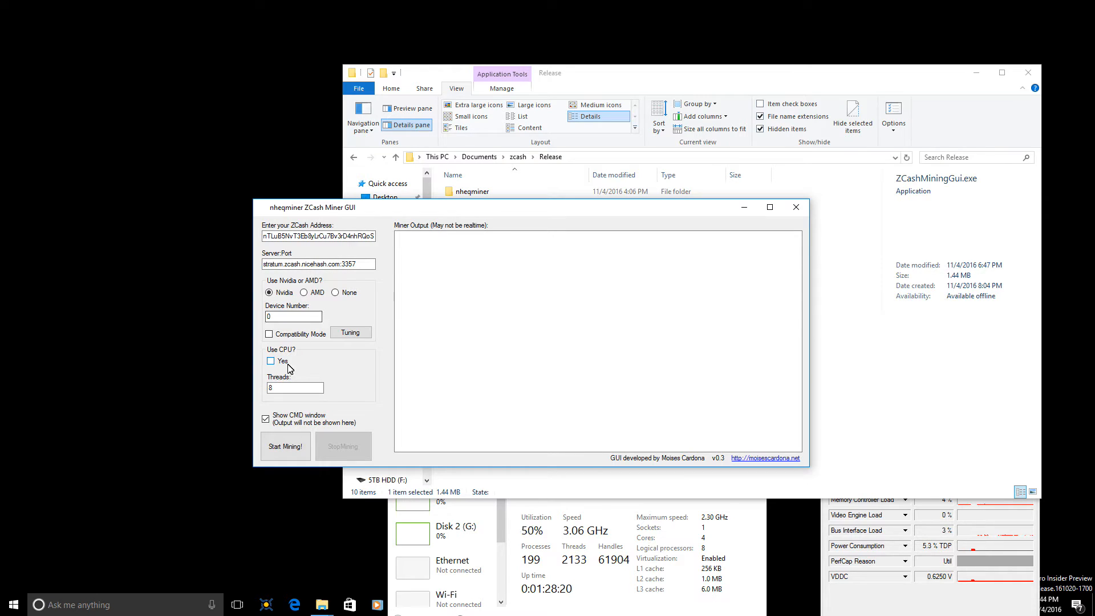
click(270, 360)
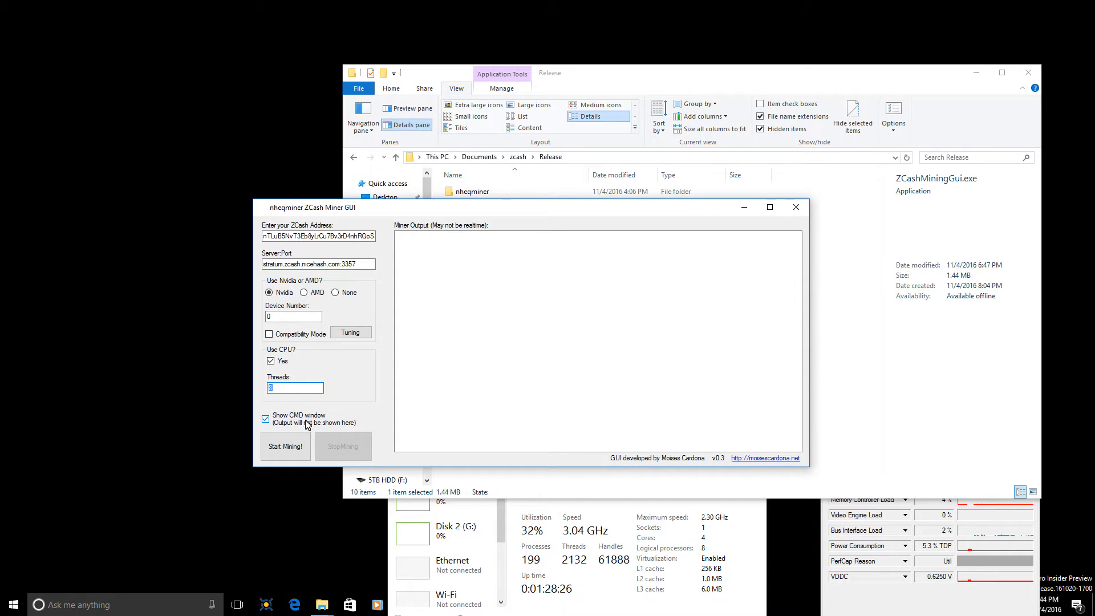
click(266, 418)
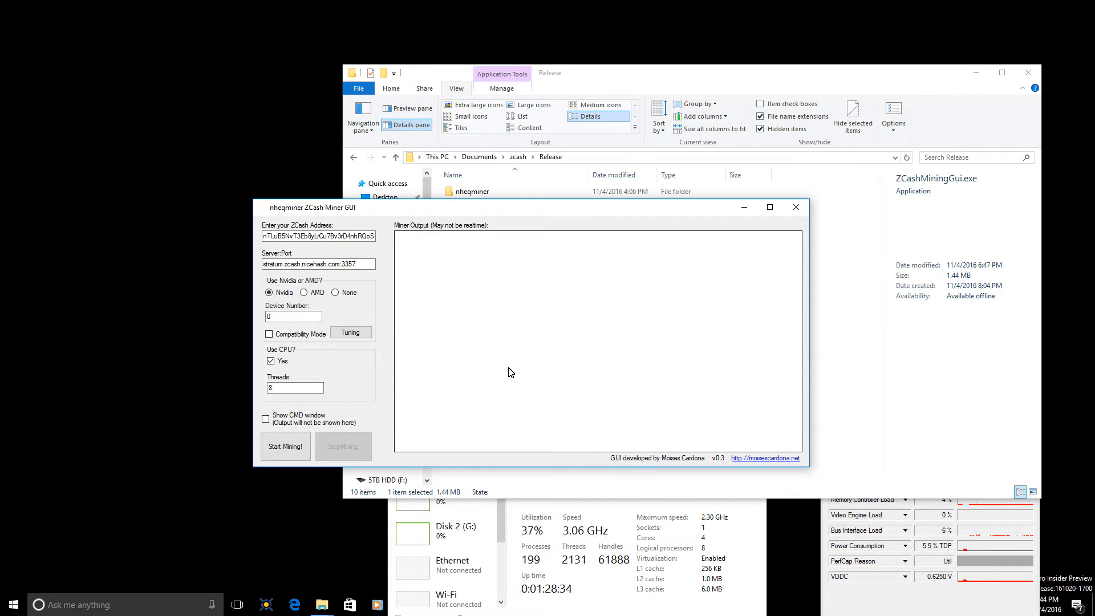
mouse_move(474, 299)
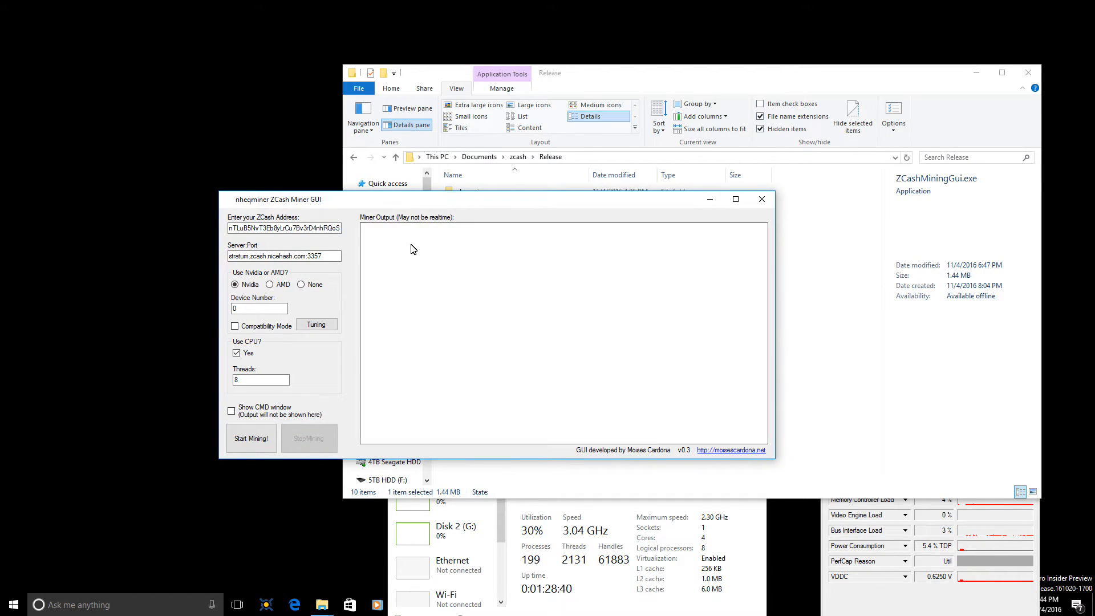
mouse_move(459, 326)
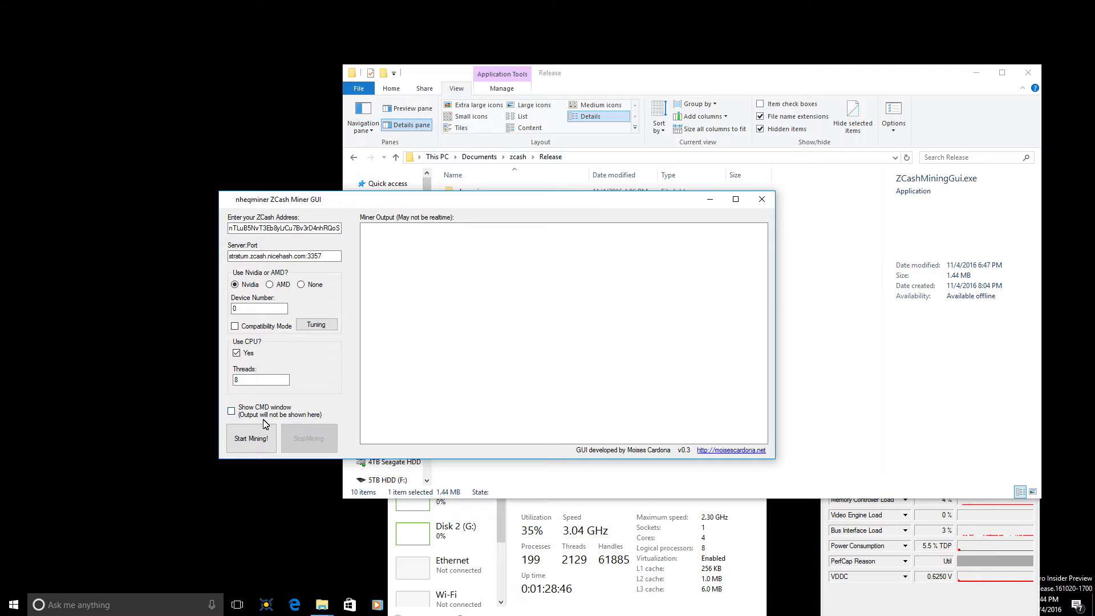
click(231, 411)
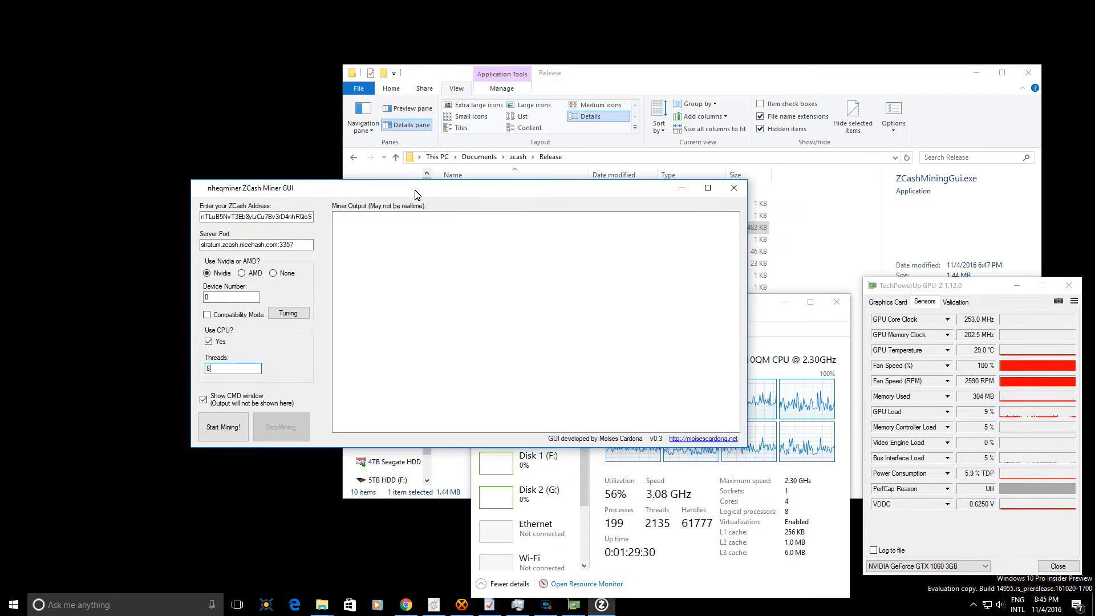
mouse_move(223, 426)
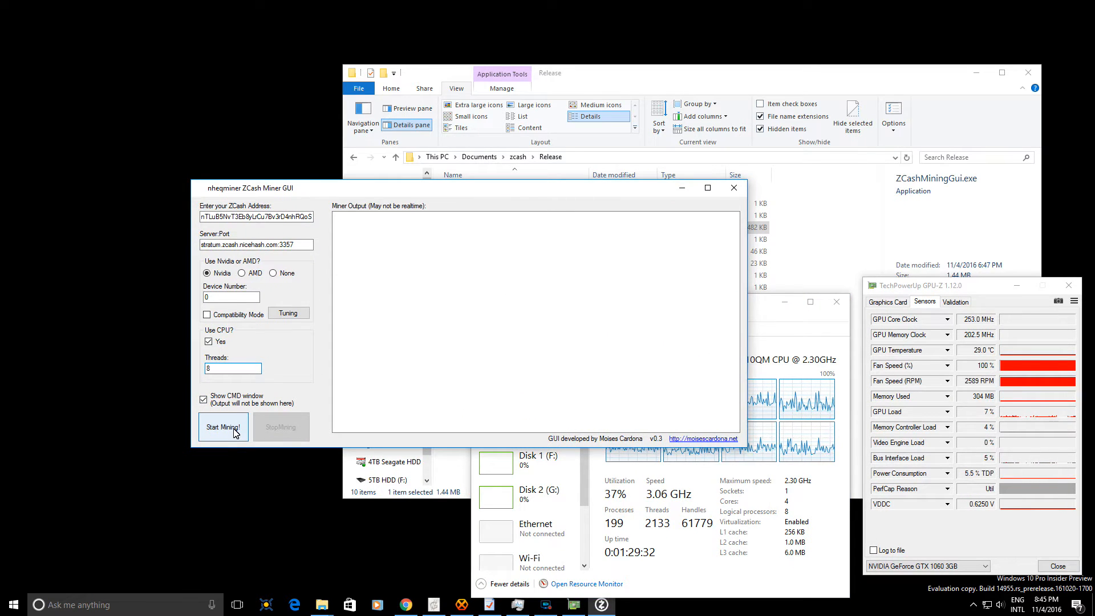
- Start mining and switch Task Manager to the Performance CPU graphs
click(222, 426)
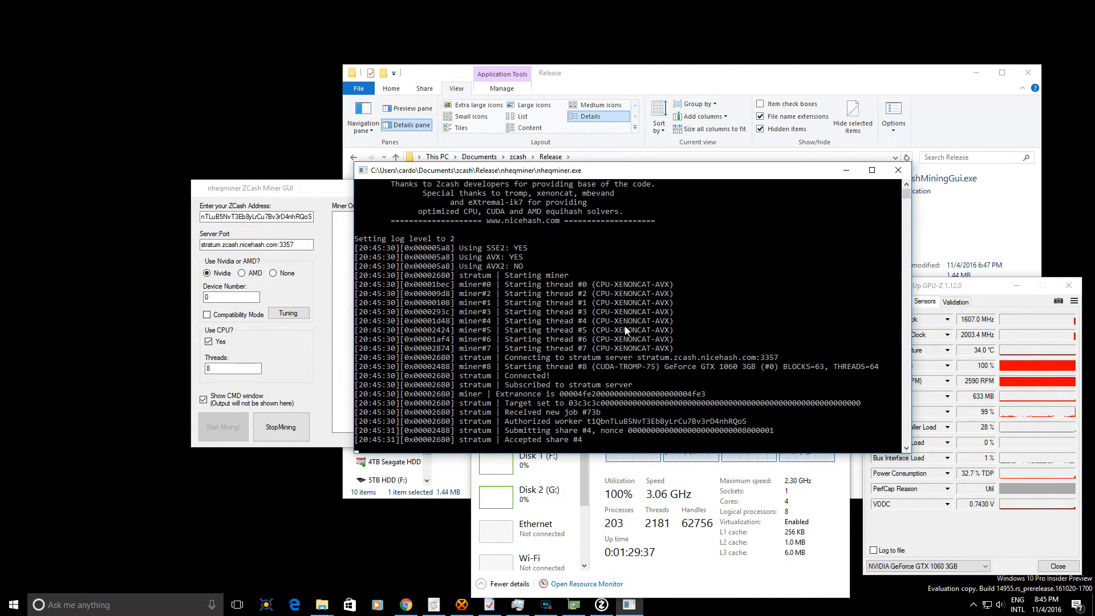
mouse_move(789, 309)
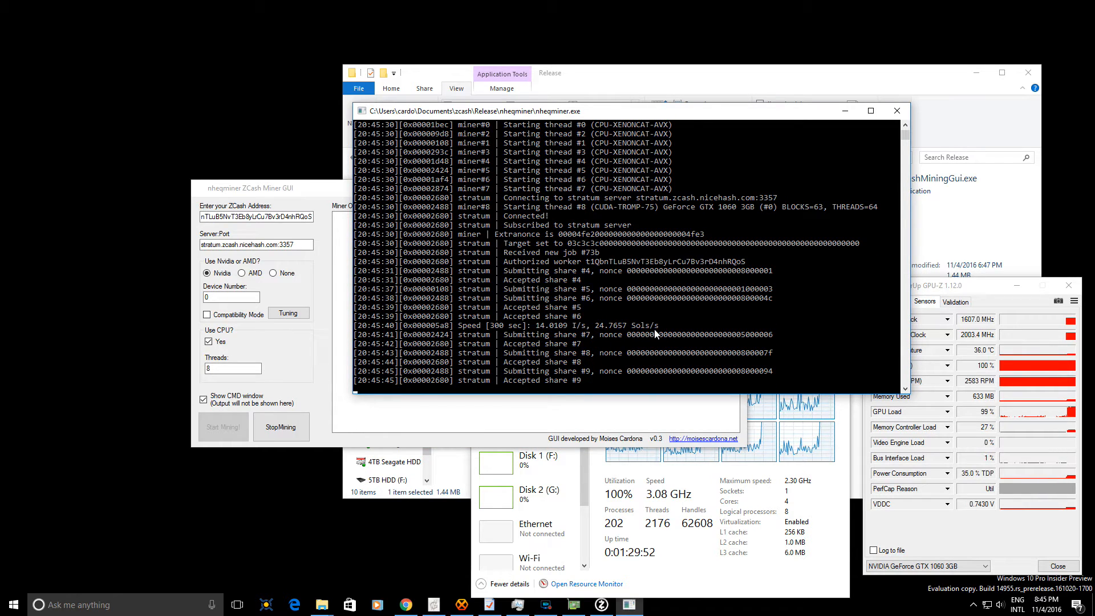
click(530, 301)
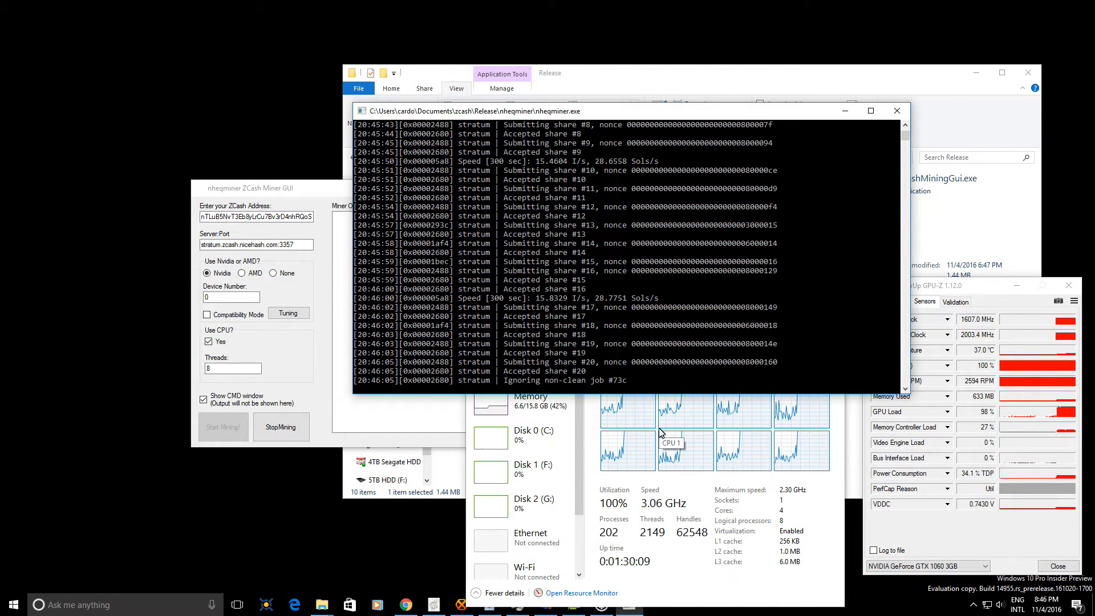
mouse_move(628, 352)
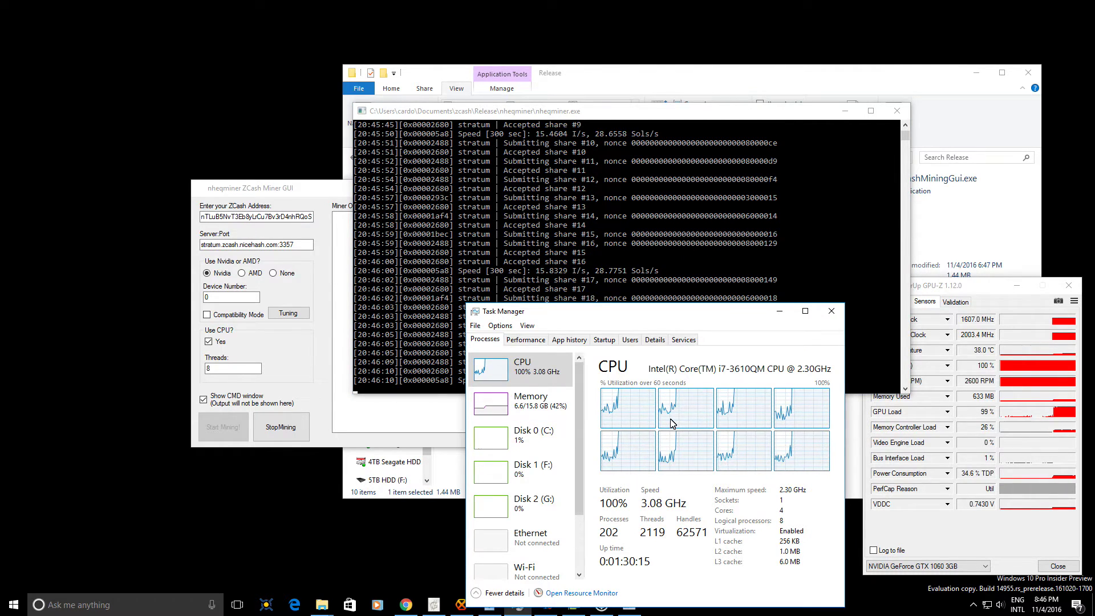
click(484, 339)
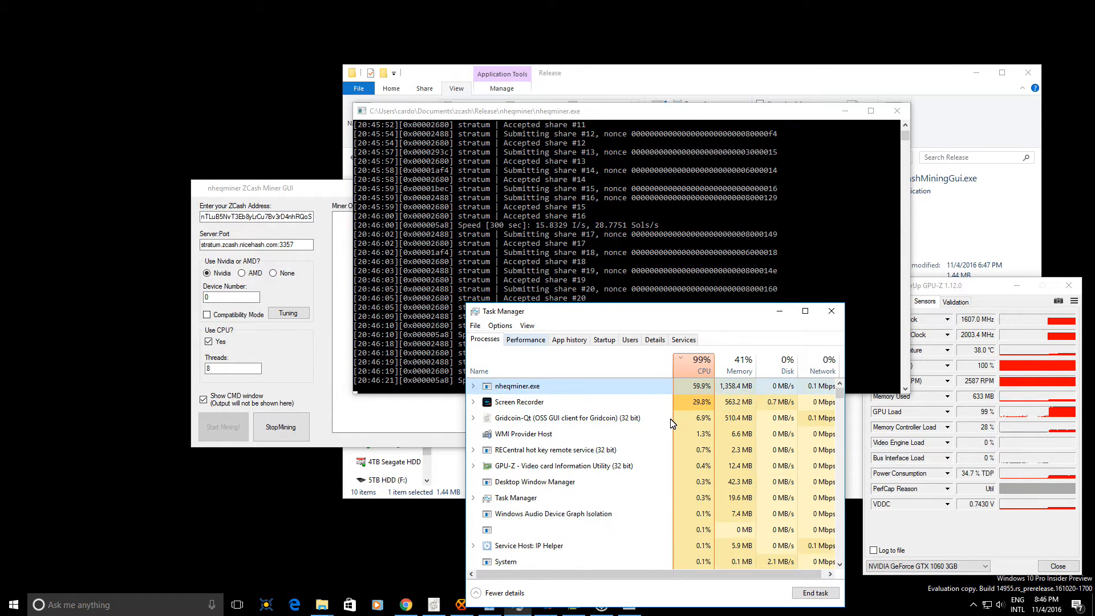
click(525, 340)
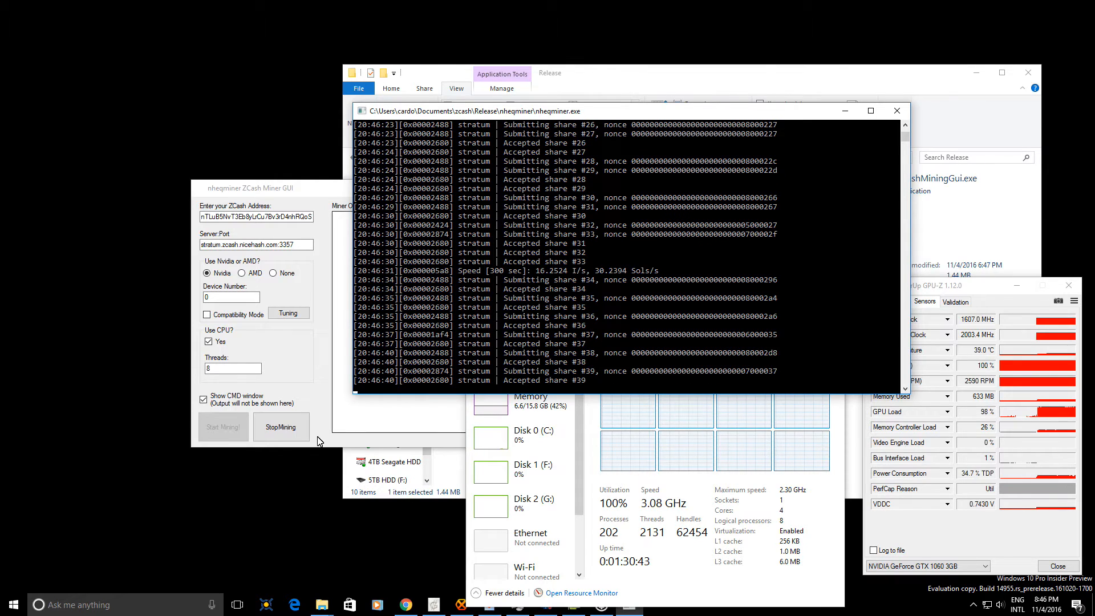
- Stop mining, turn off Show CMD window, and restart with output inside the GUI
click(281, 426)
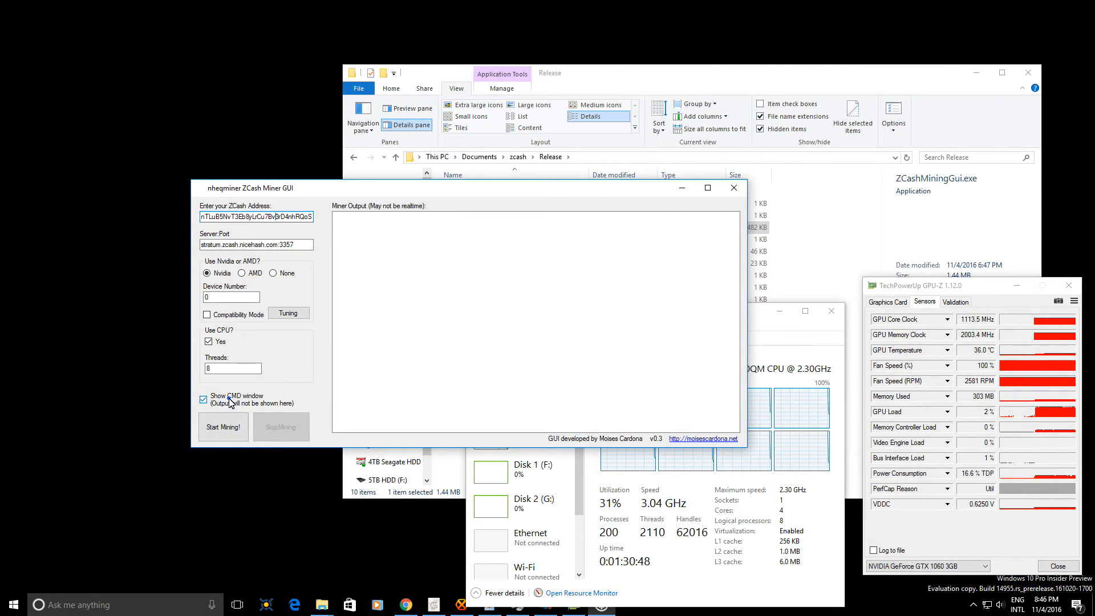
click(203, 399)
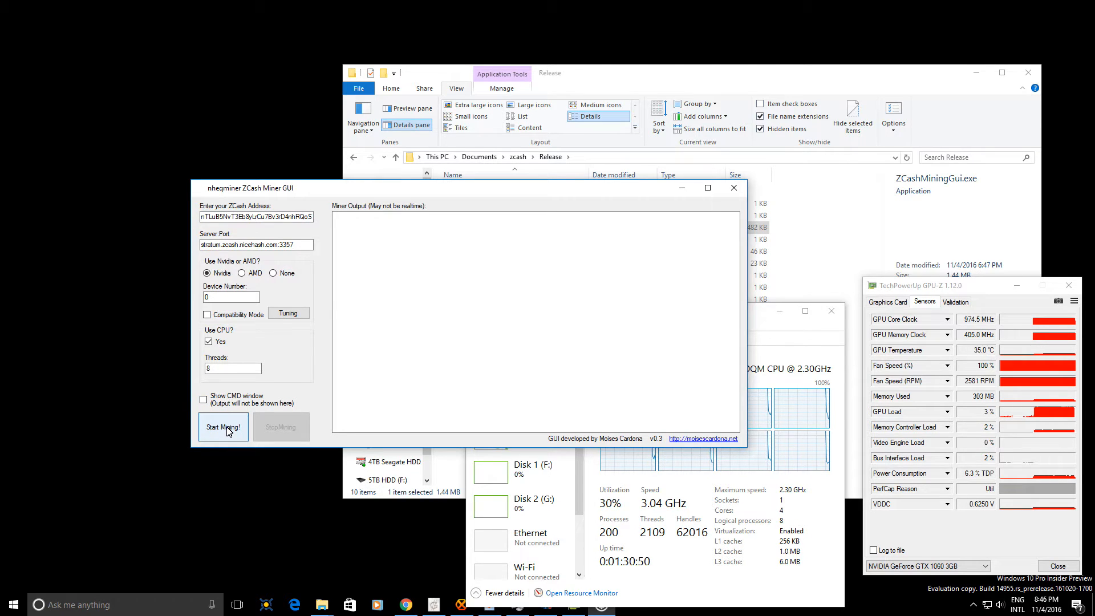
click(223, 426)
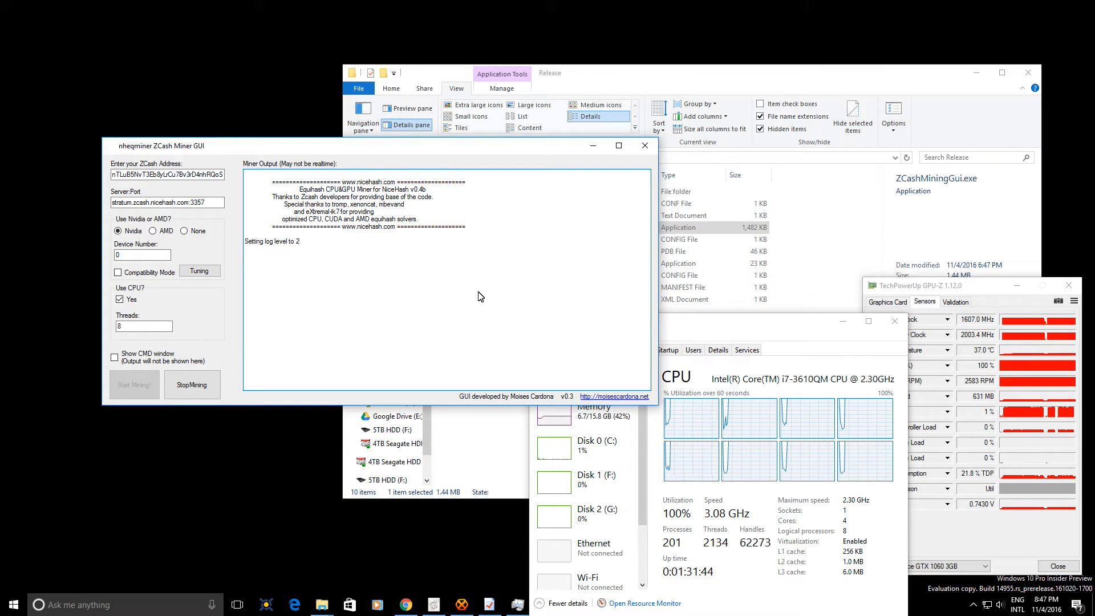
mouse_move(173, 341)
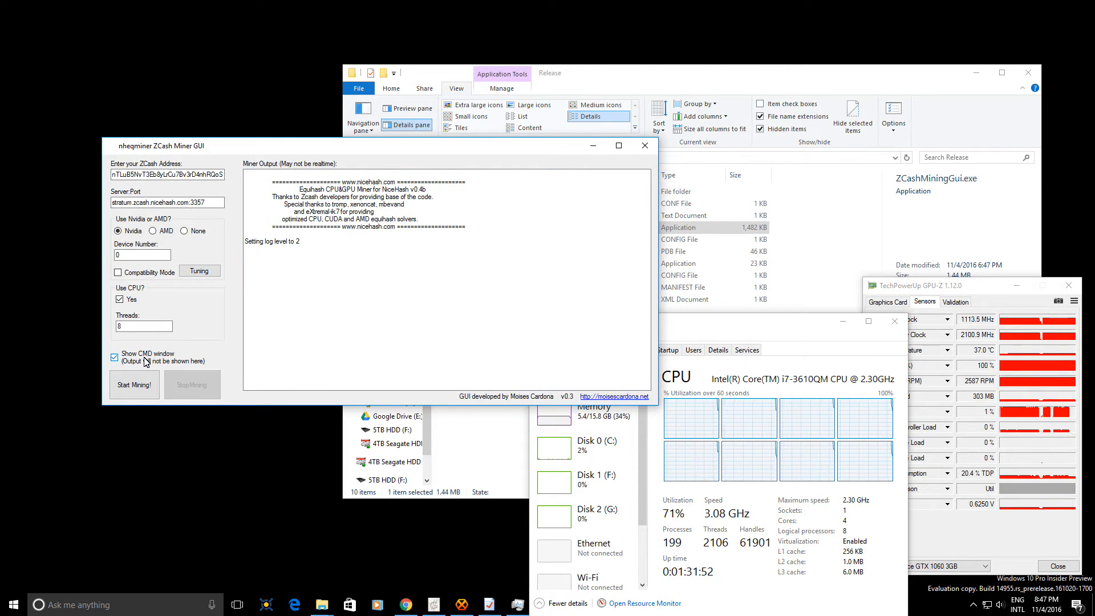
- Restart mining with the console window, then bring the browser to the front
click(134, 385)
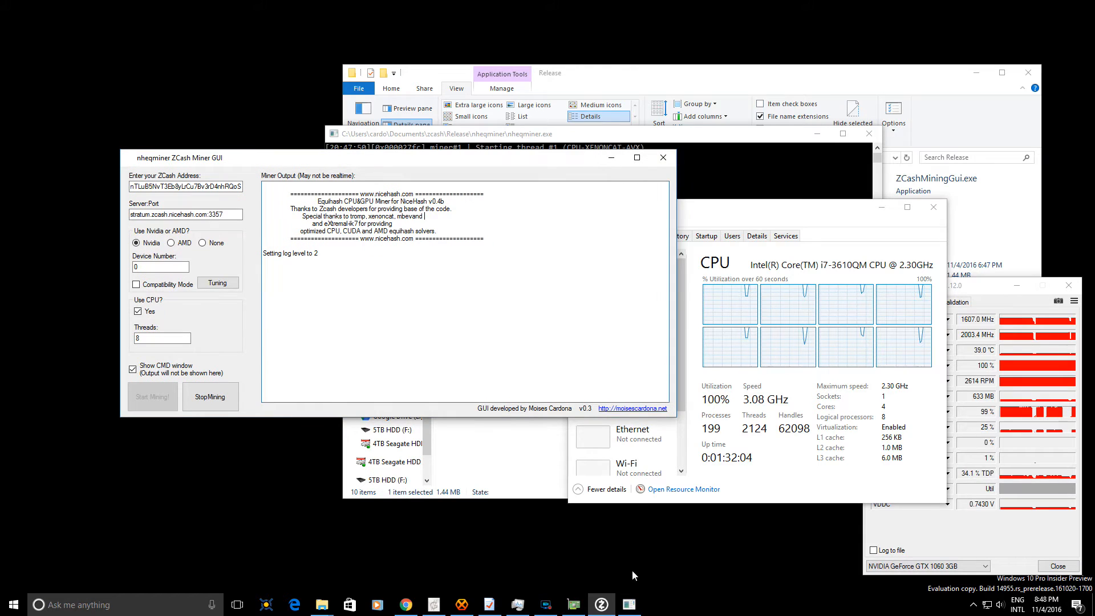
mouse_move(601, 605)
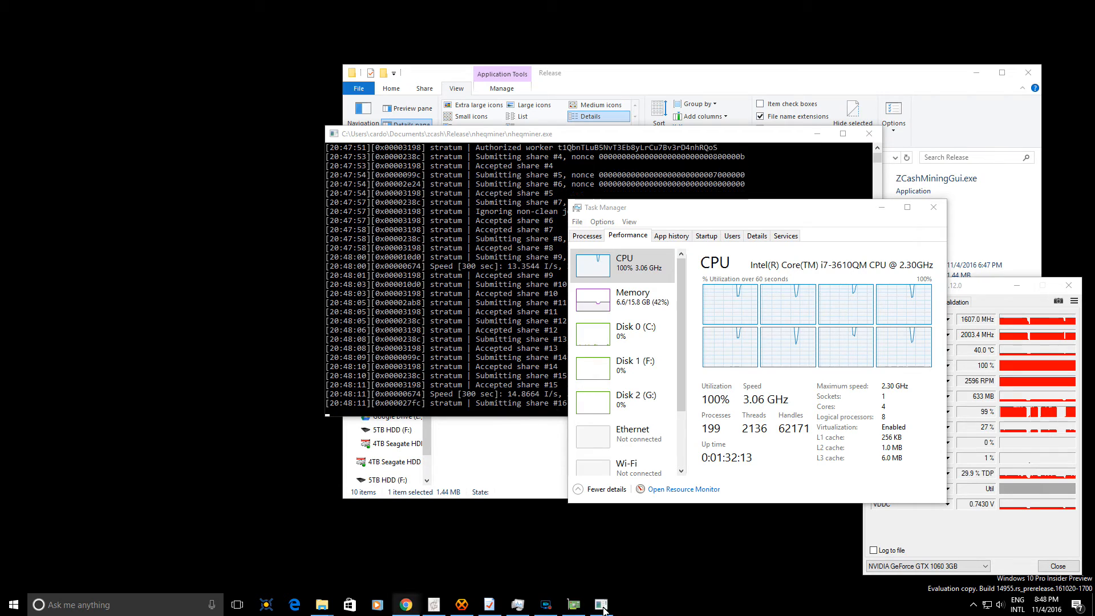
click(972, 604)
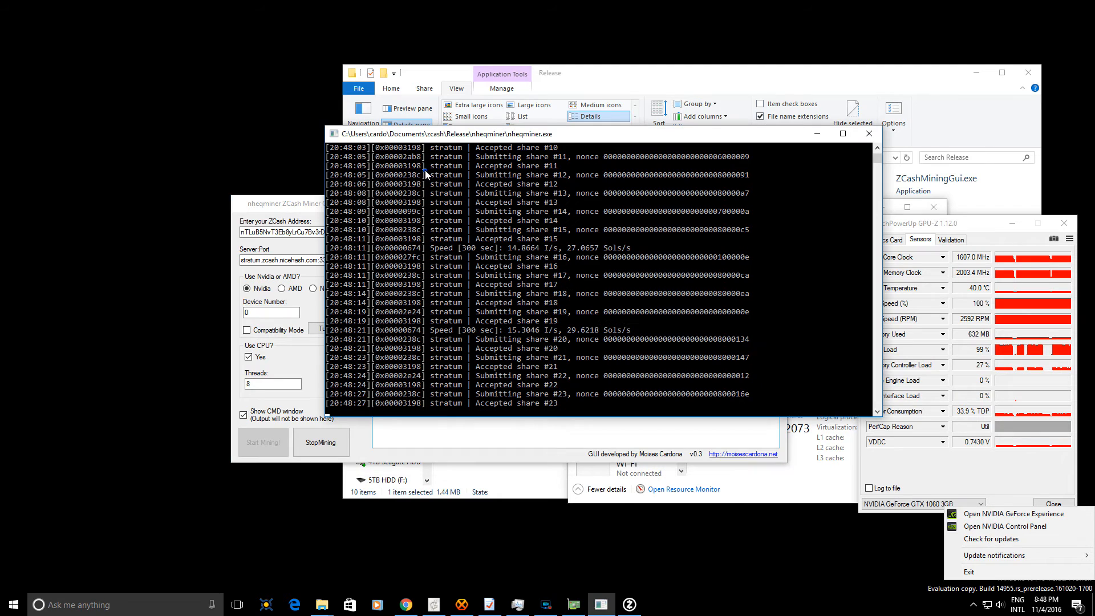
click(555, 256)
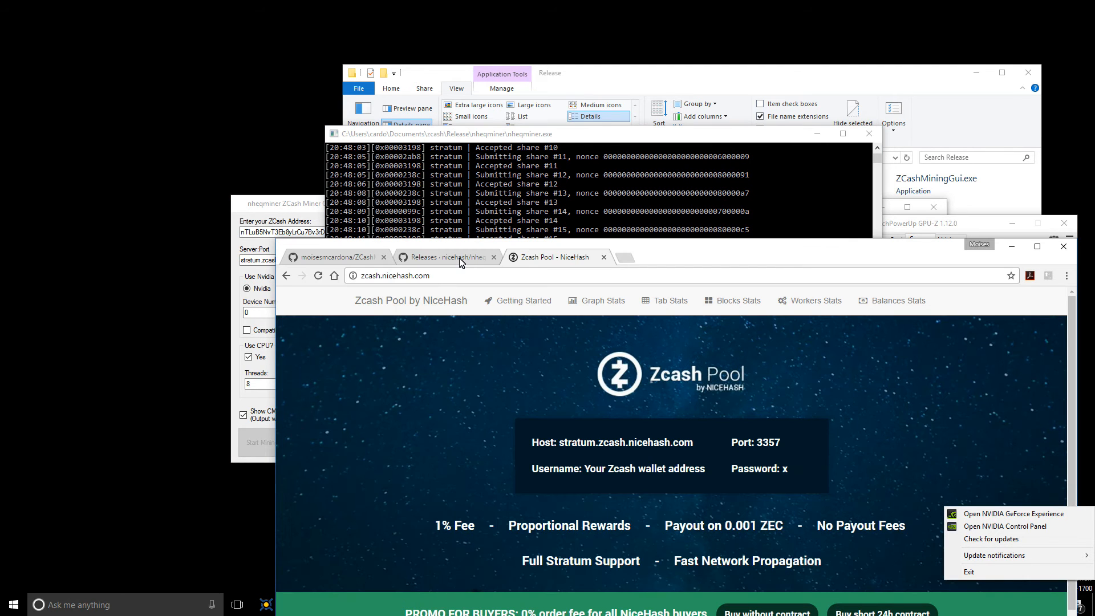
- Read through the ZCashMiningGui GitHub README and changelog
click(336, 256)
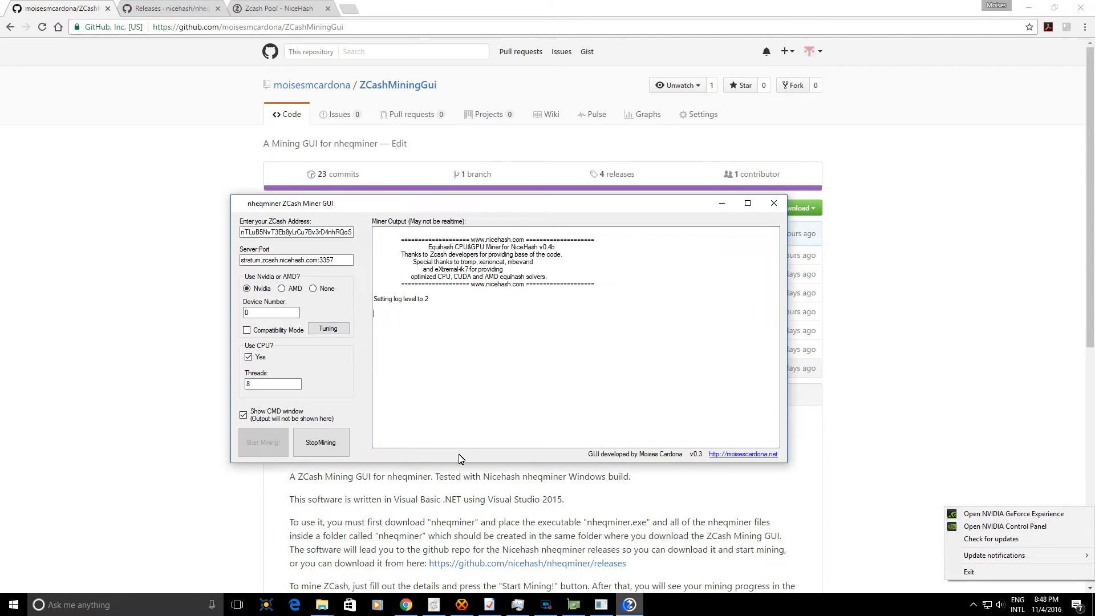
click(773, 202)
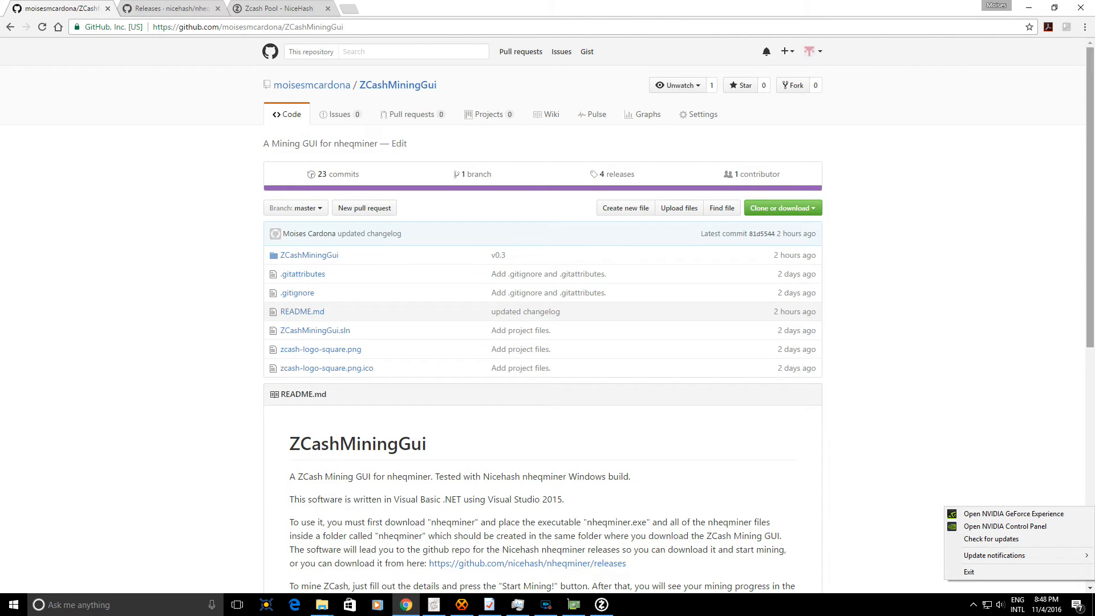
scroll(down, 3)
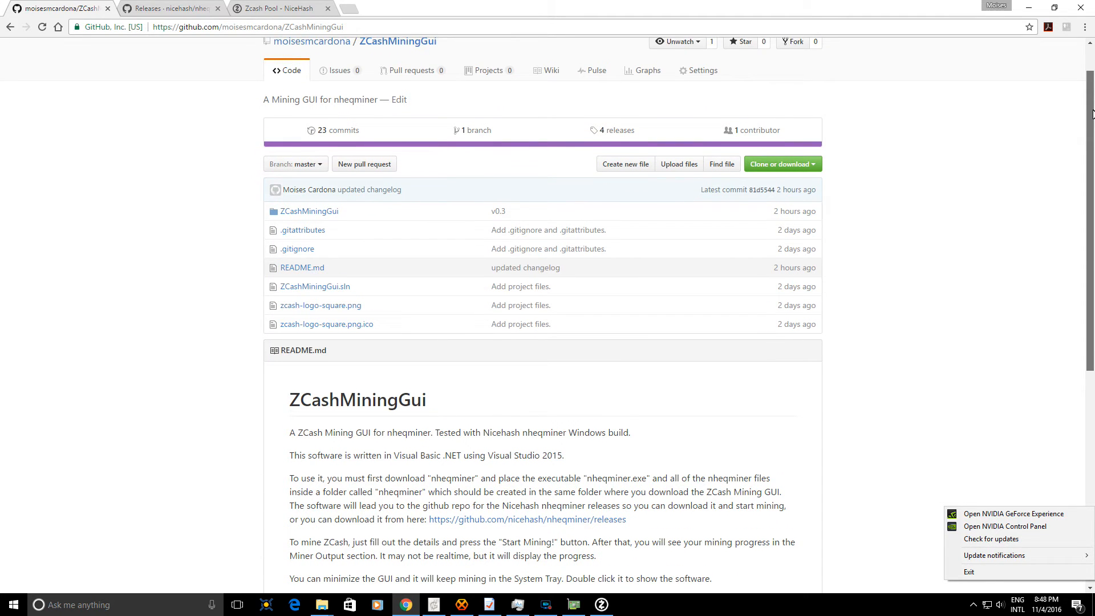
scroll(down, 3)
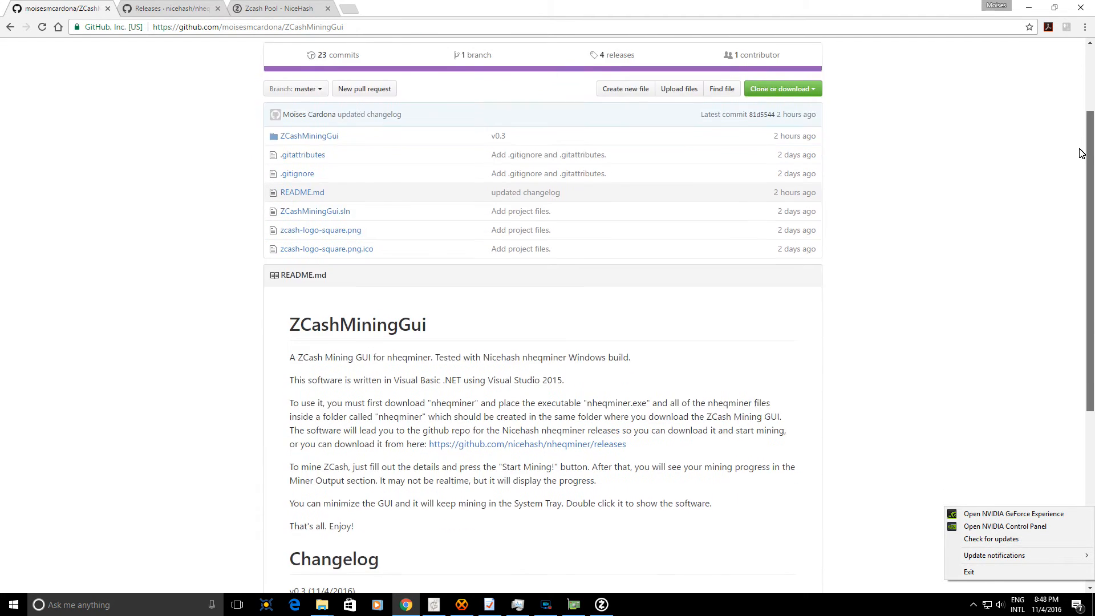
scroll(down, 3)
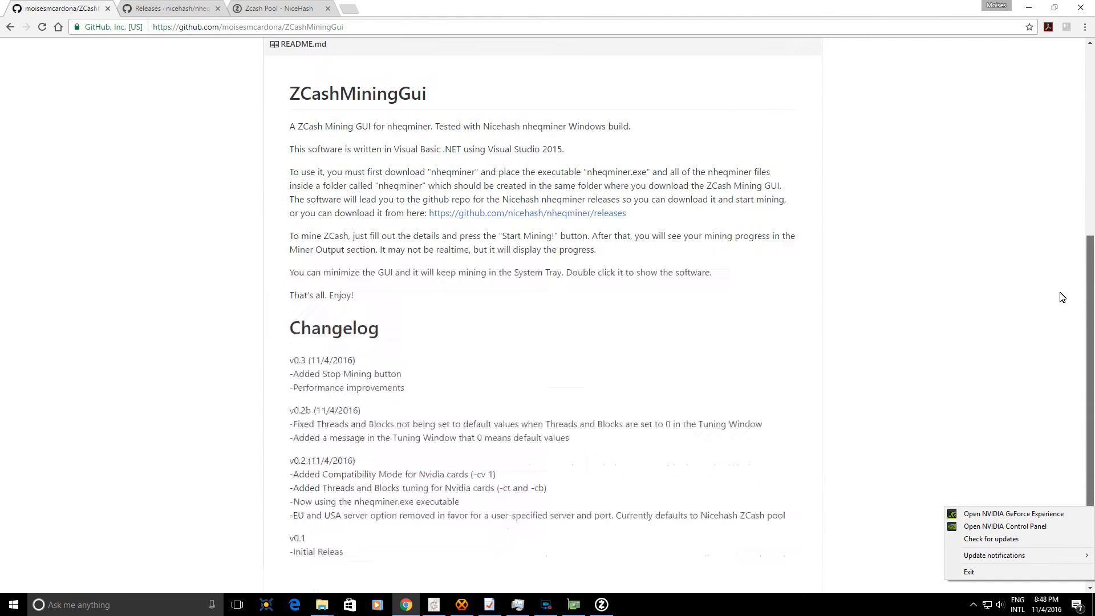
scroll(up, 3)
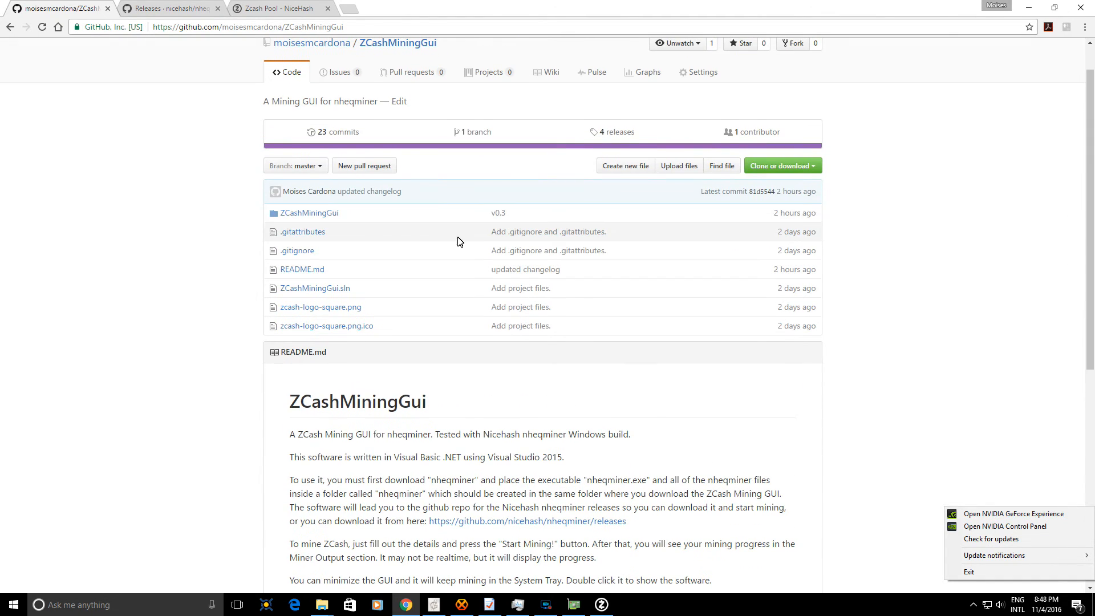
- Browse Form1.vb in the ZCashMiningGui folder, scrolling through its config.conf code
click(309, 212)
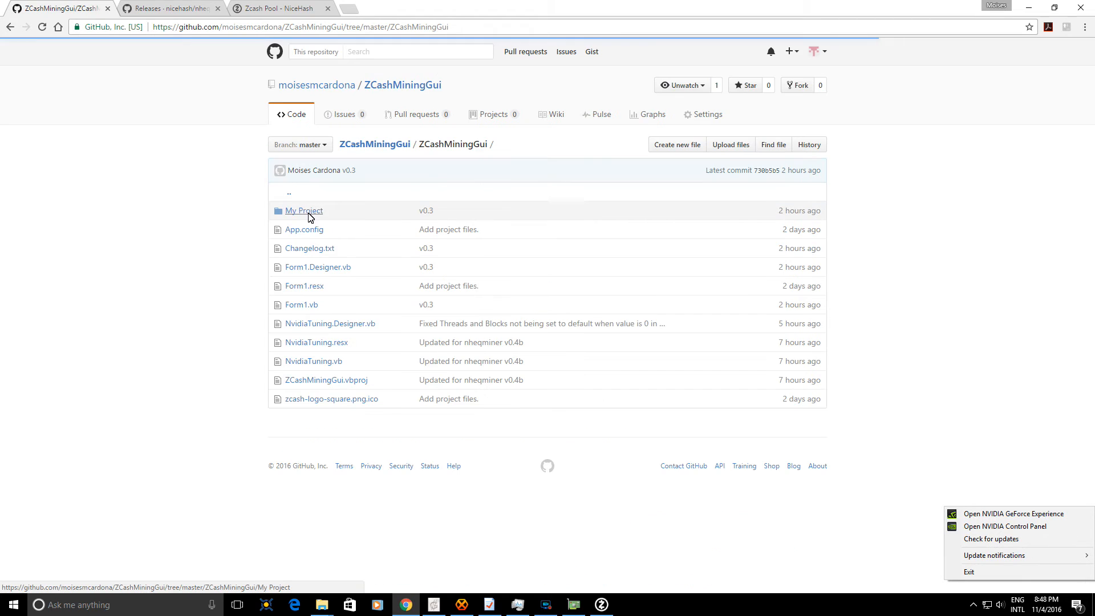
click(301, 305)
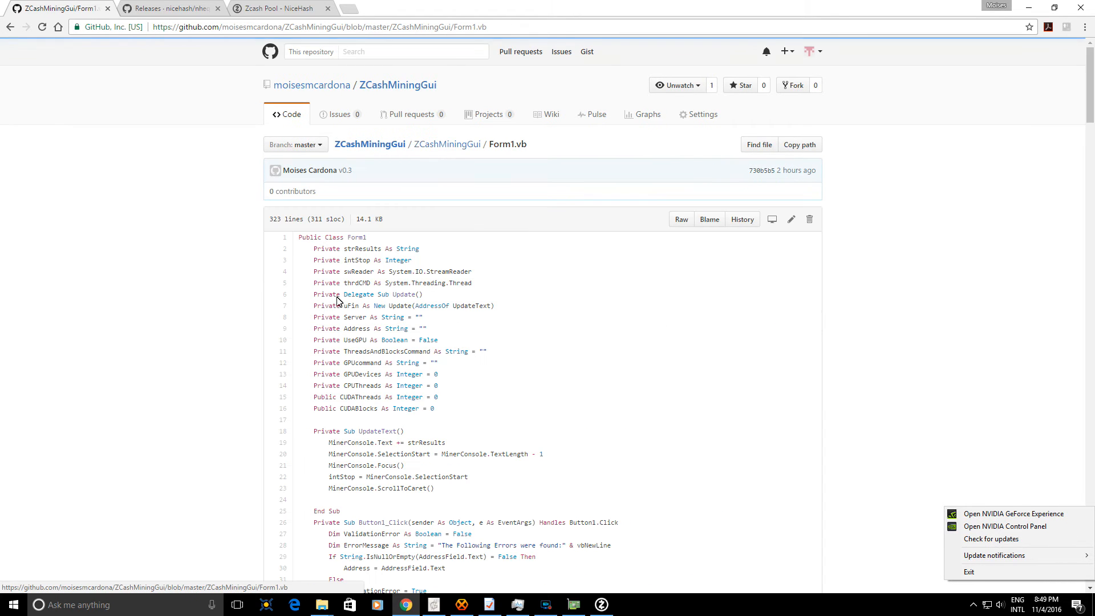
scroll(down, 3)
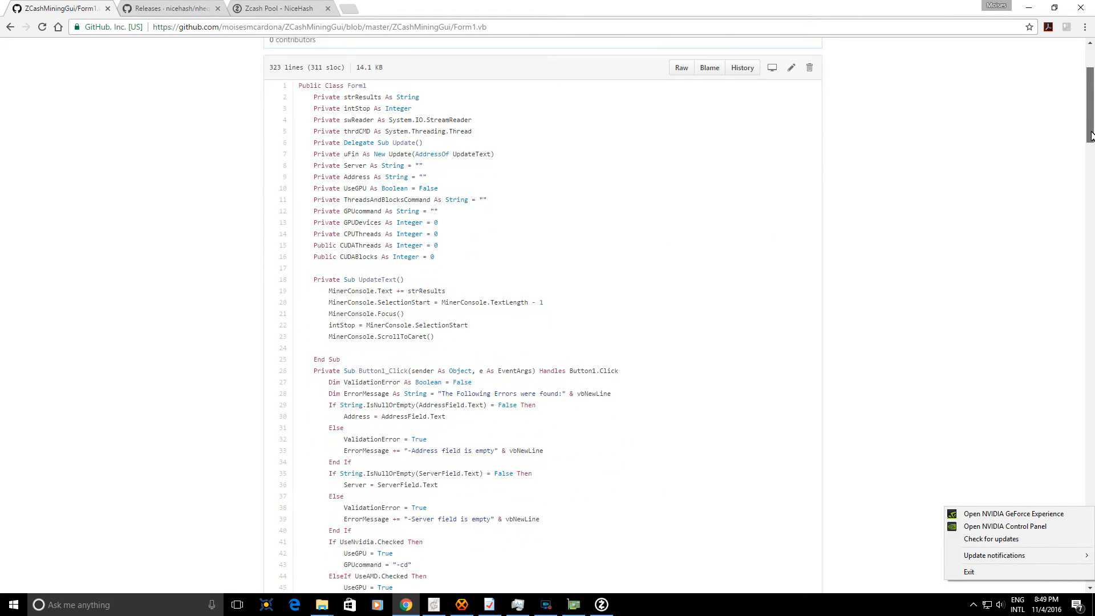
scroll(down, 3)
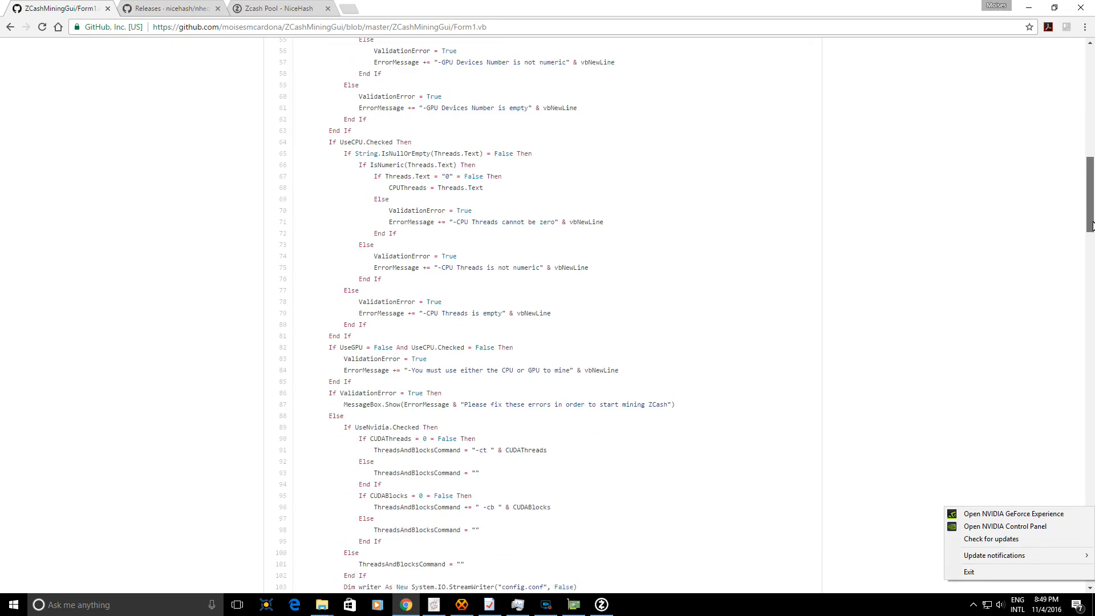
scroll(down, 3)
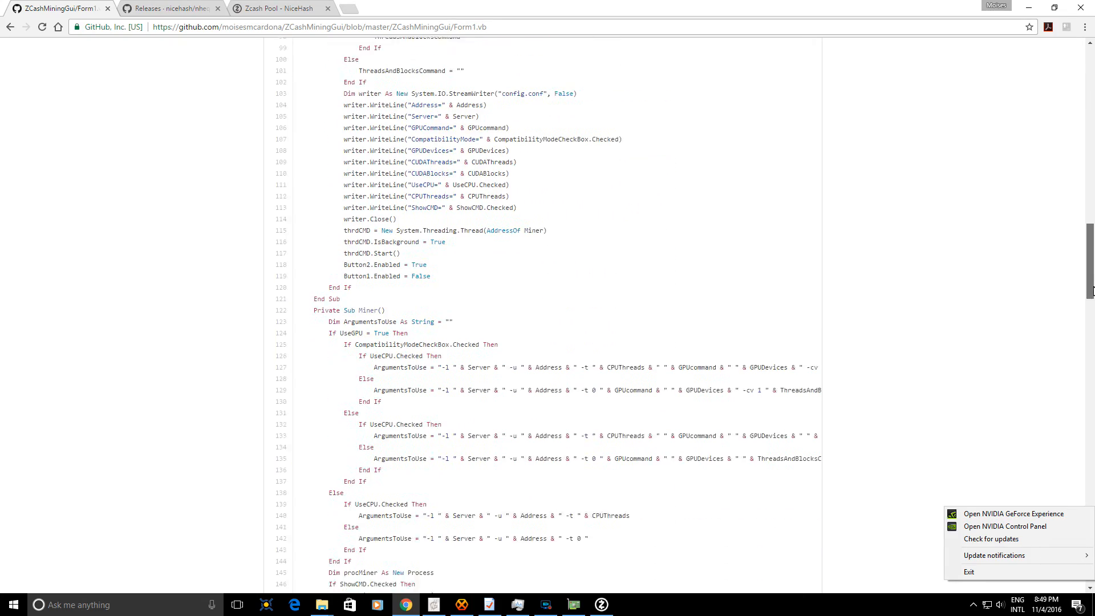
scroll(down, 3)
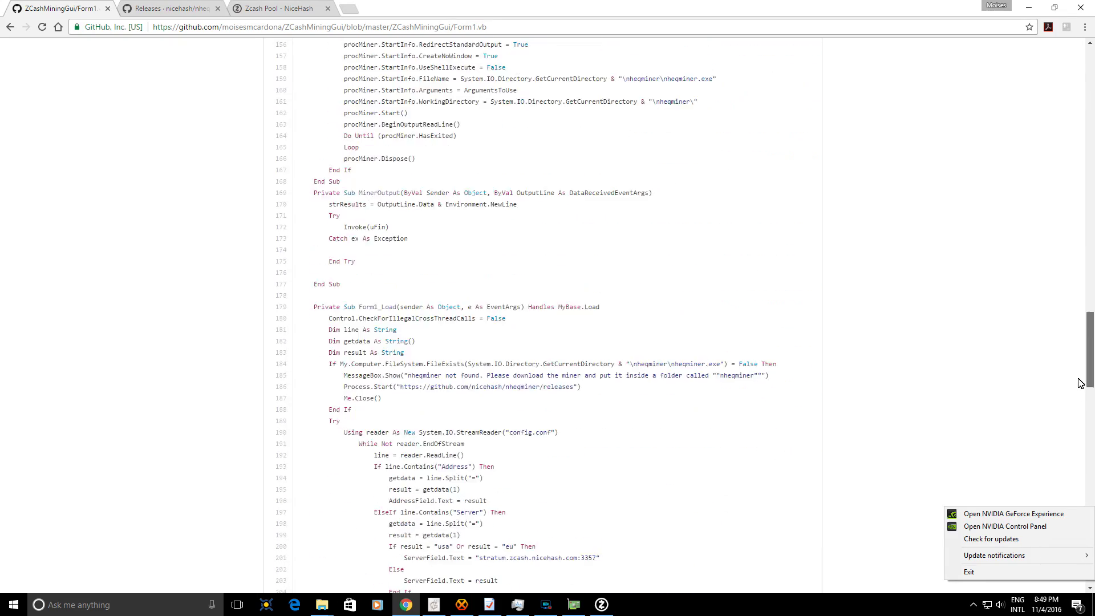
scroll(down, 3)
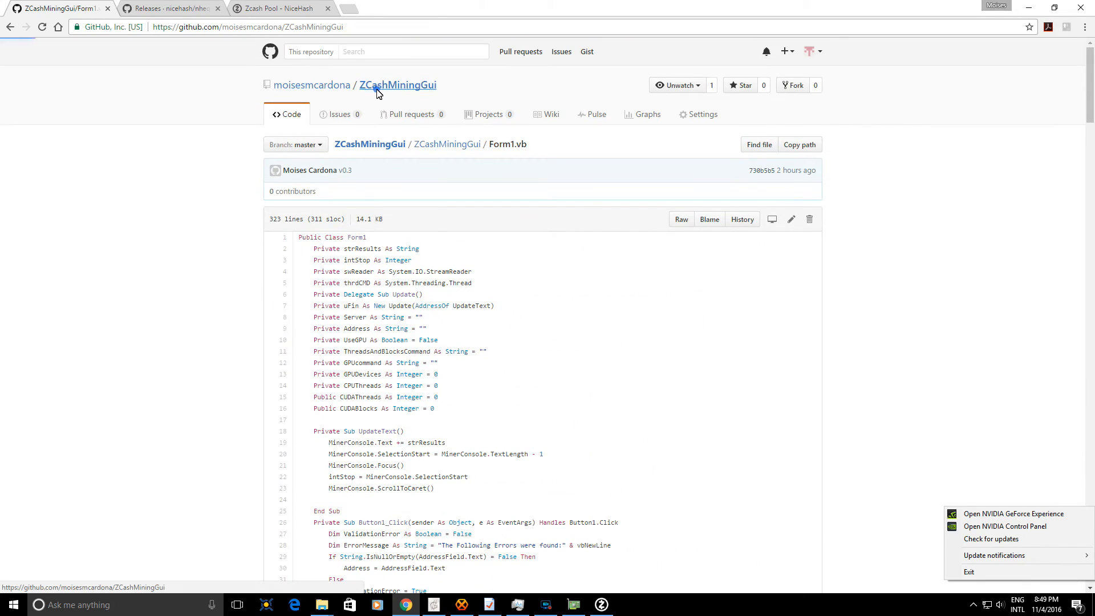
- Go to the ZCashMiningGui releases and follow the nicehash/nheqminer releases link
click(396, 84)
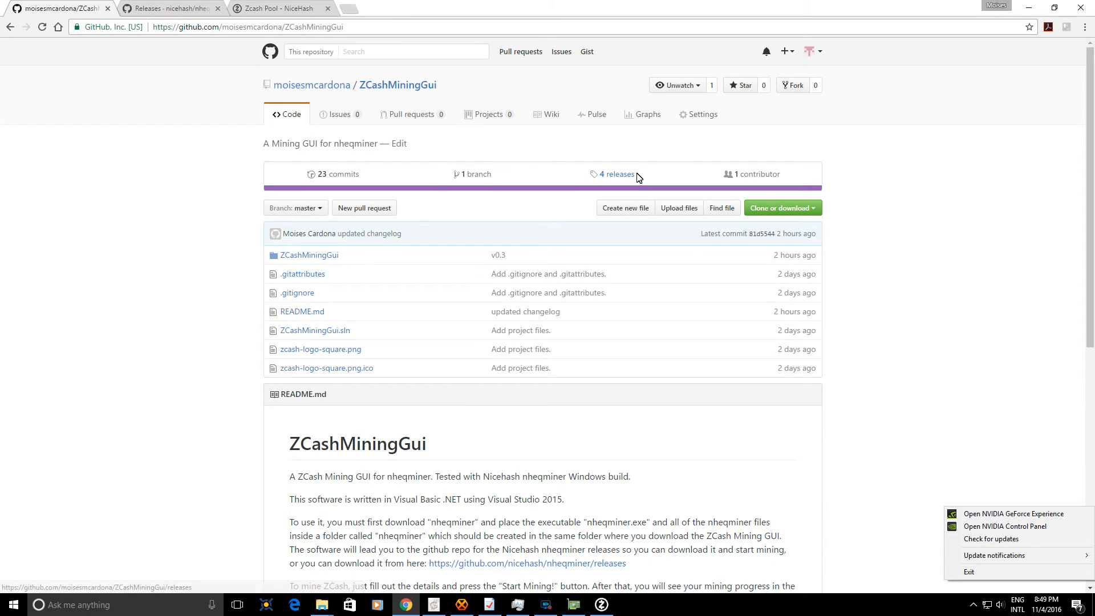
click(616, 174)
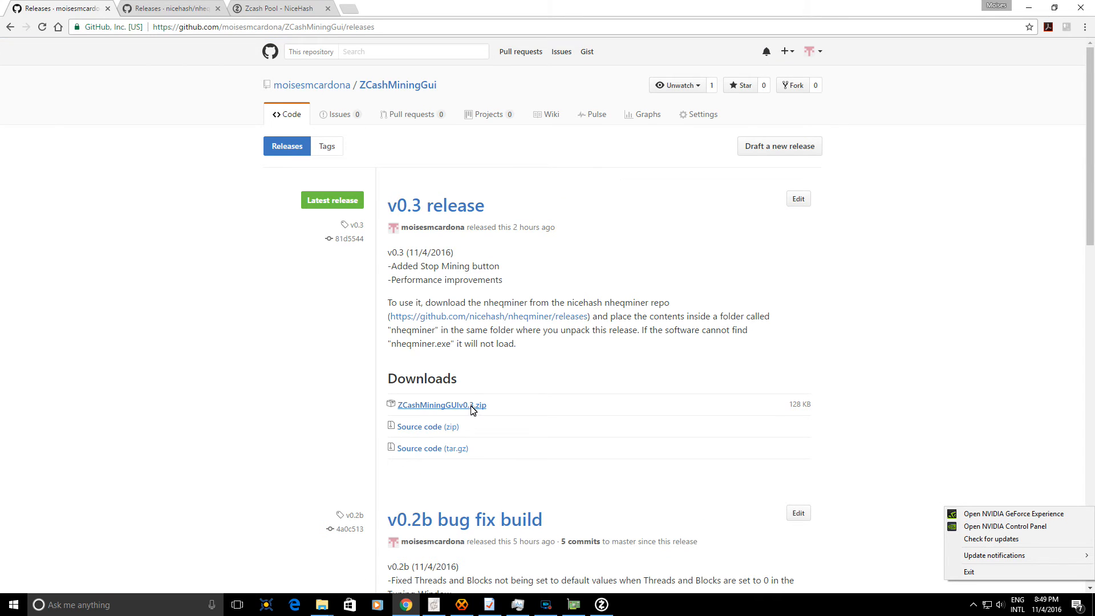
mouse_move(442, 404)
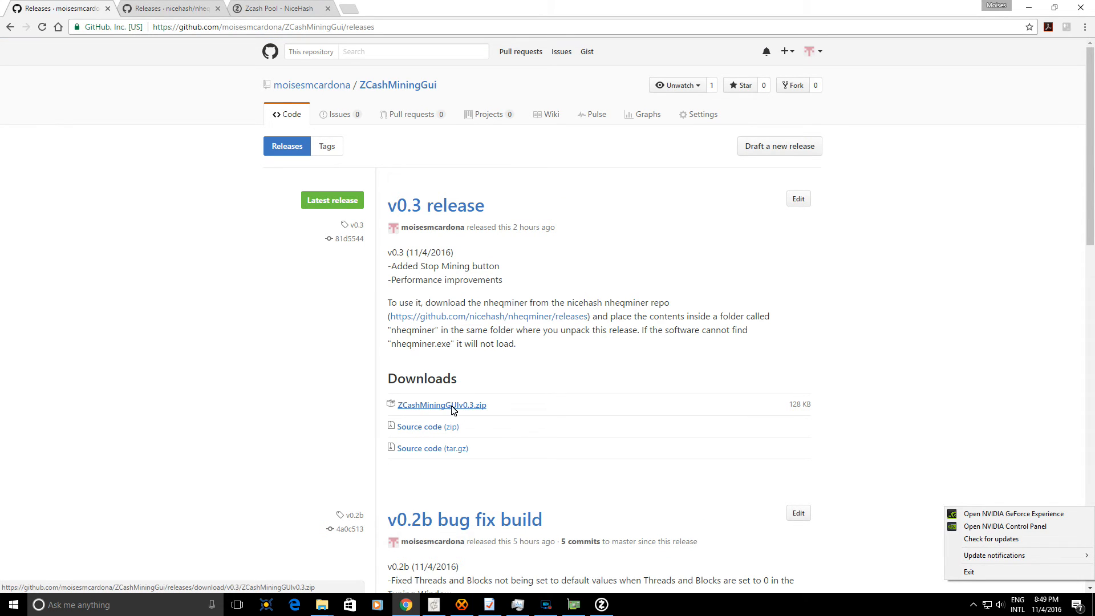
mouse_move(438, 370)
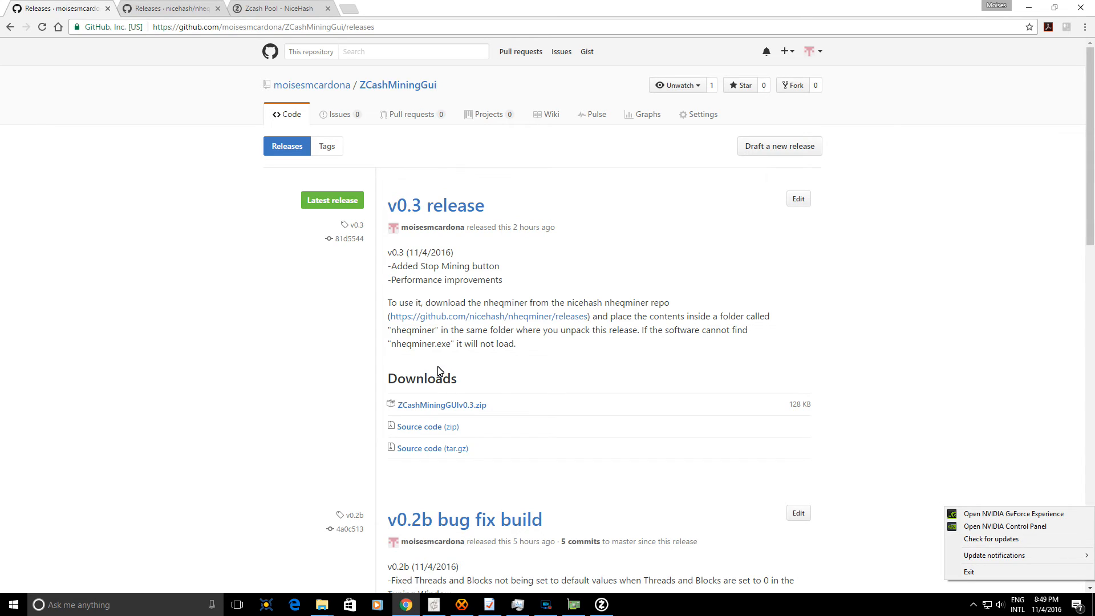
mouse_move(444, 282)
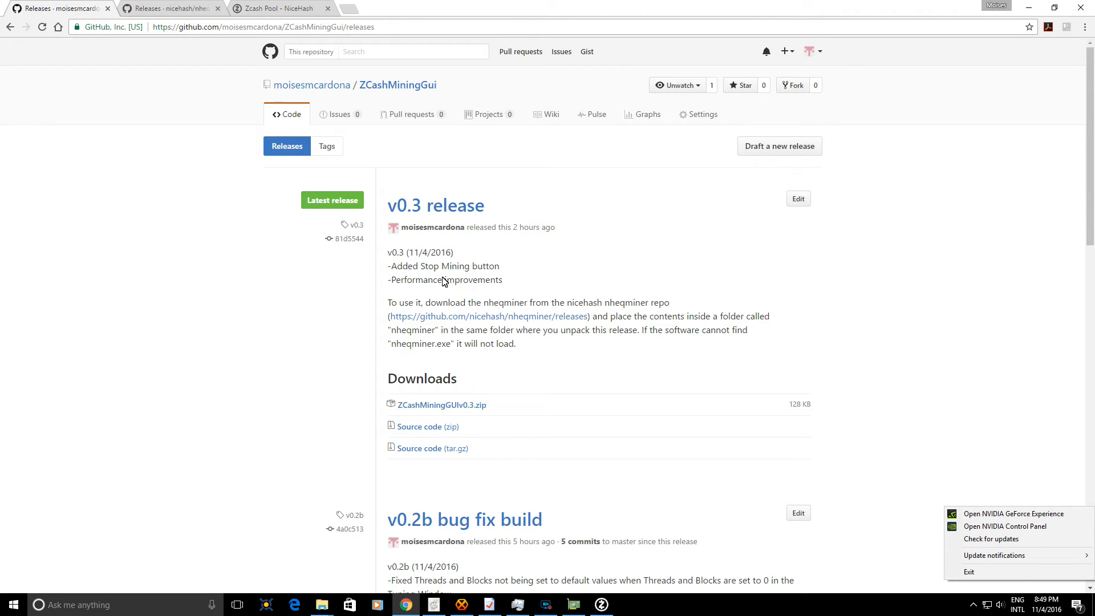
mouse_move(490, 316)
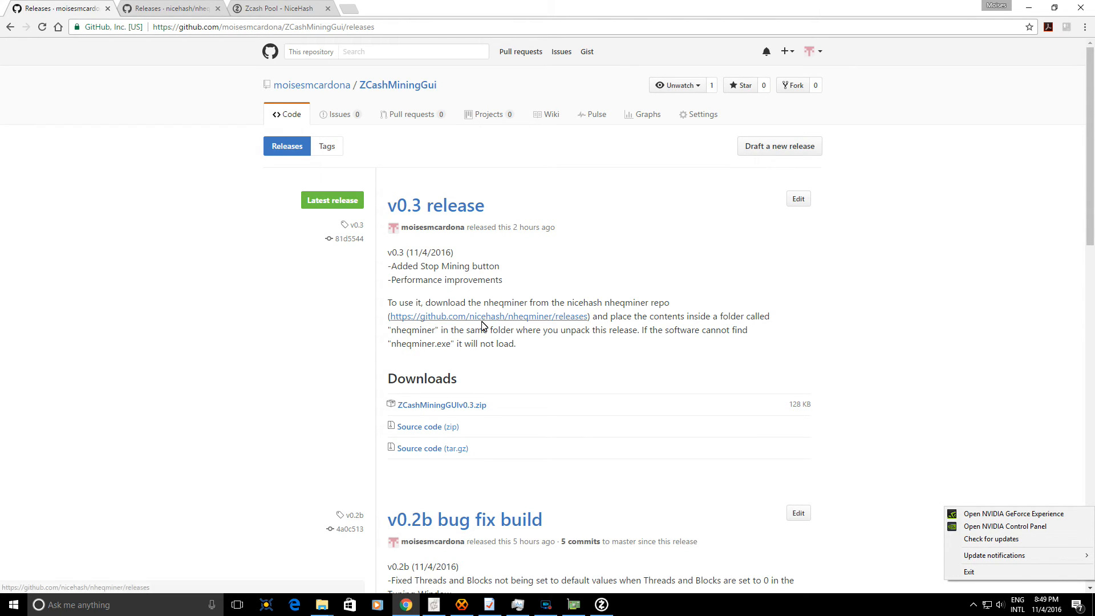
mouse_move(375, 221)
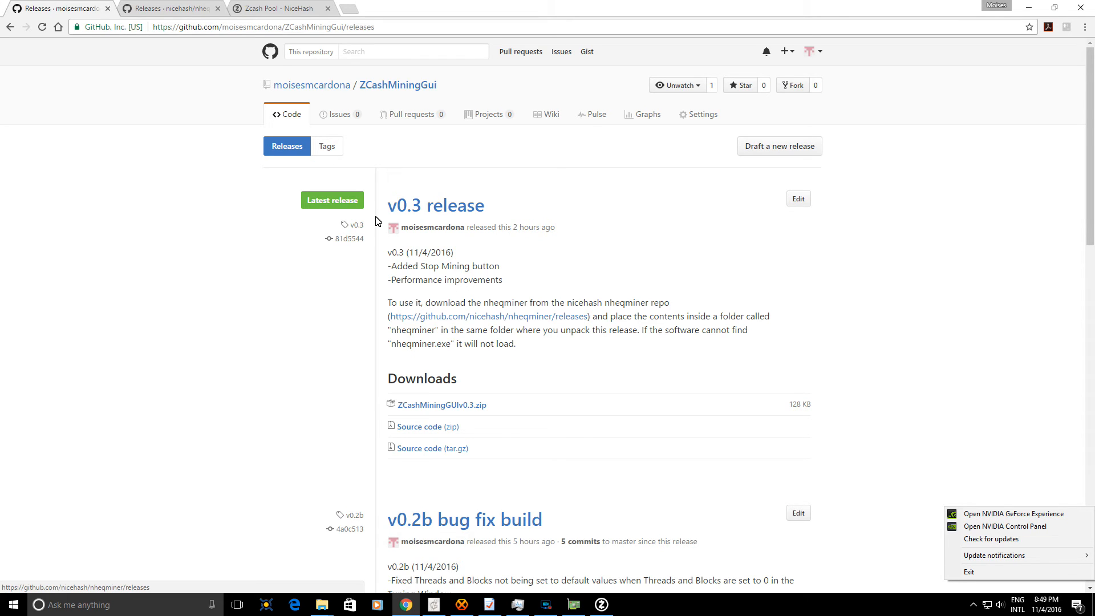
click(490, 316)
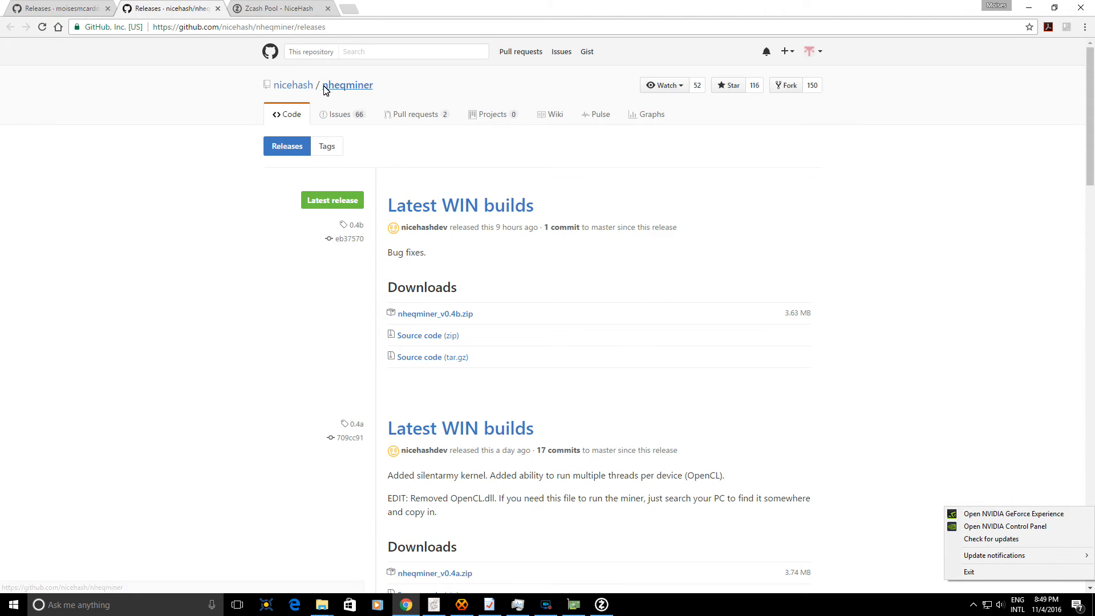
click(346, 85)
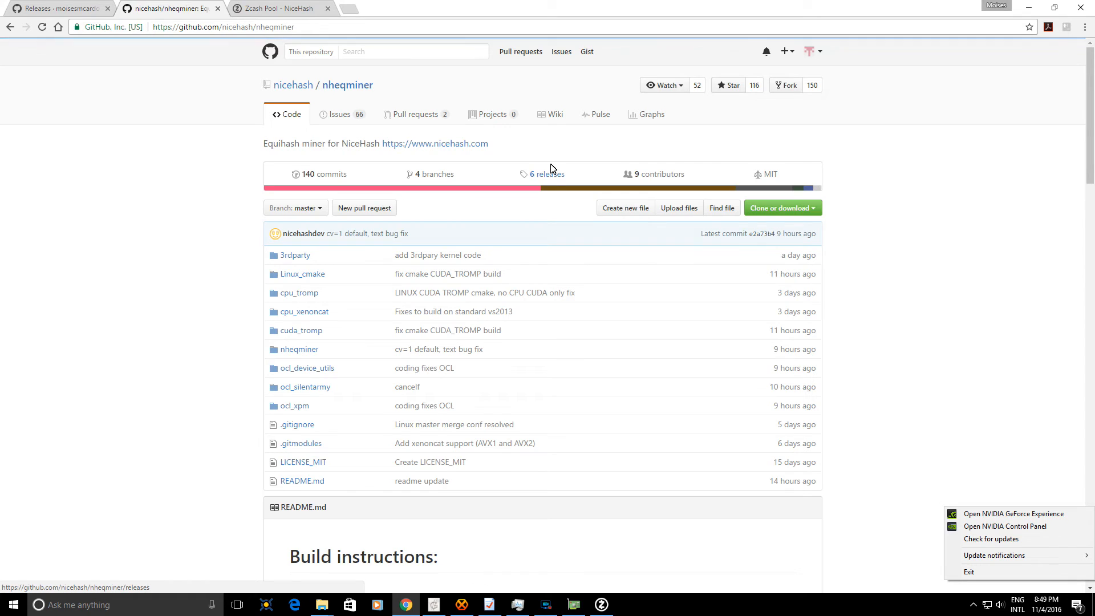
click(546, 173)
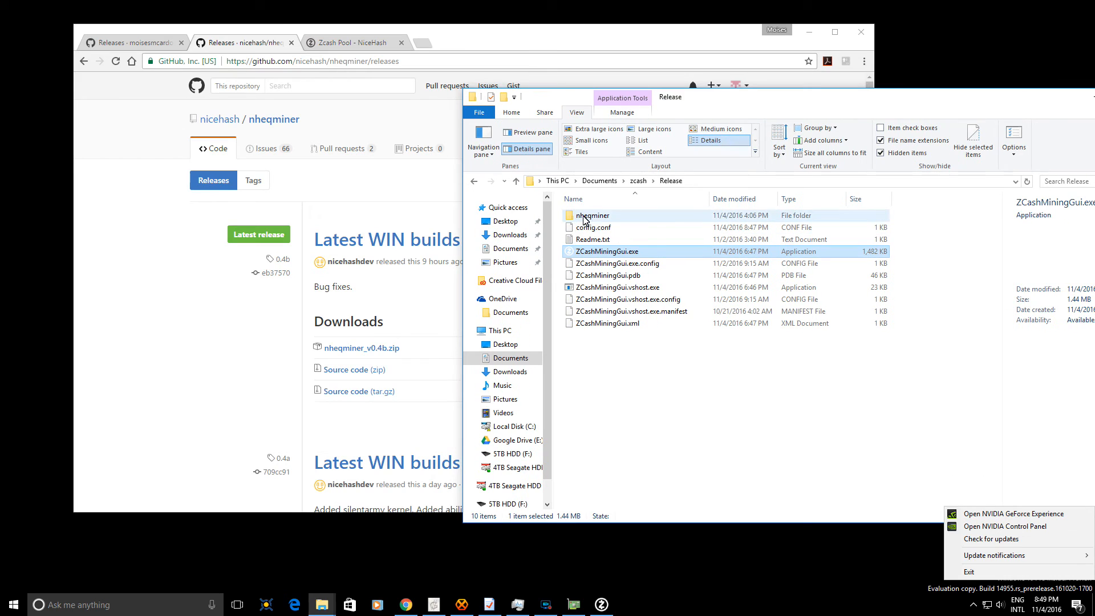
click(591, 216)
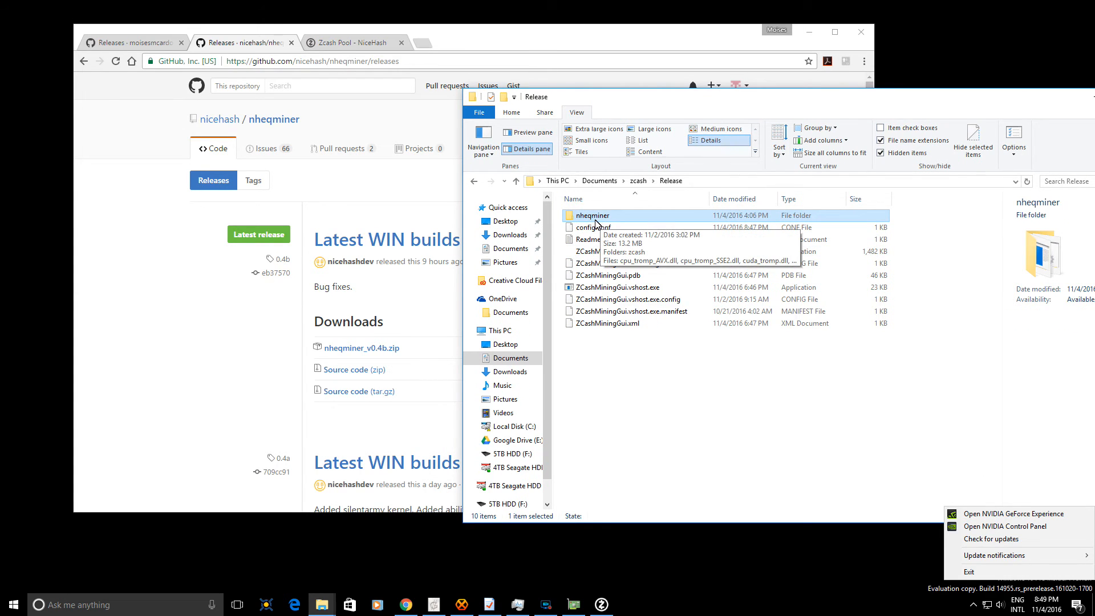
double_click(592, 215)
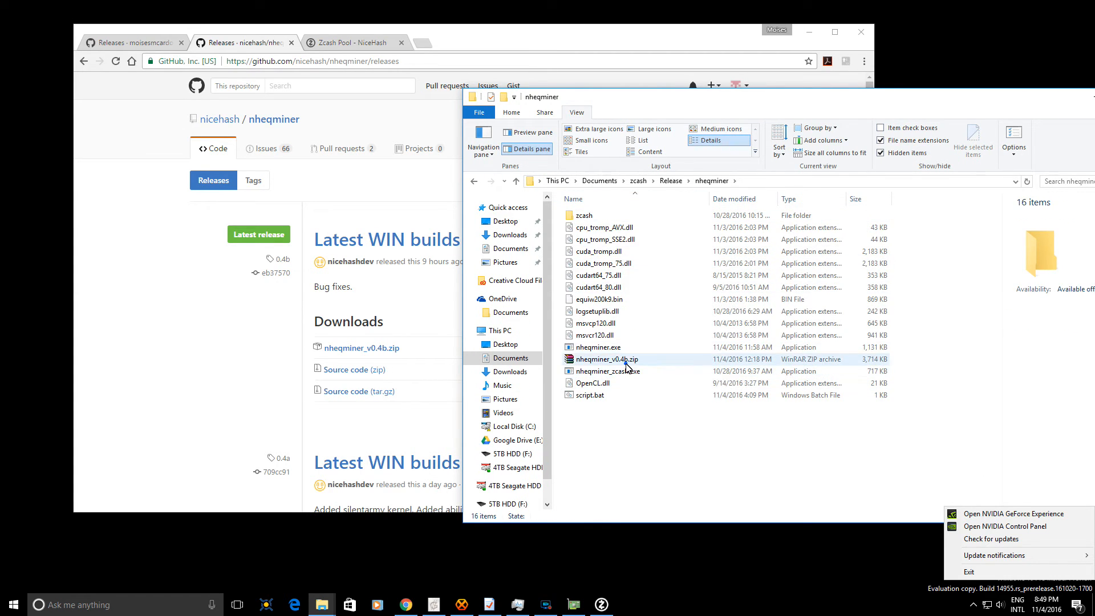
click(606, 360)
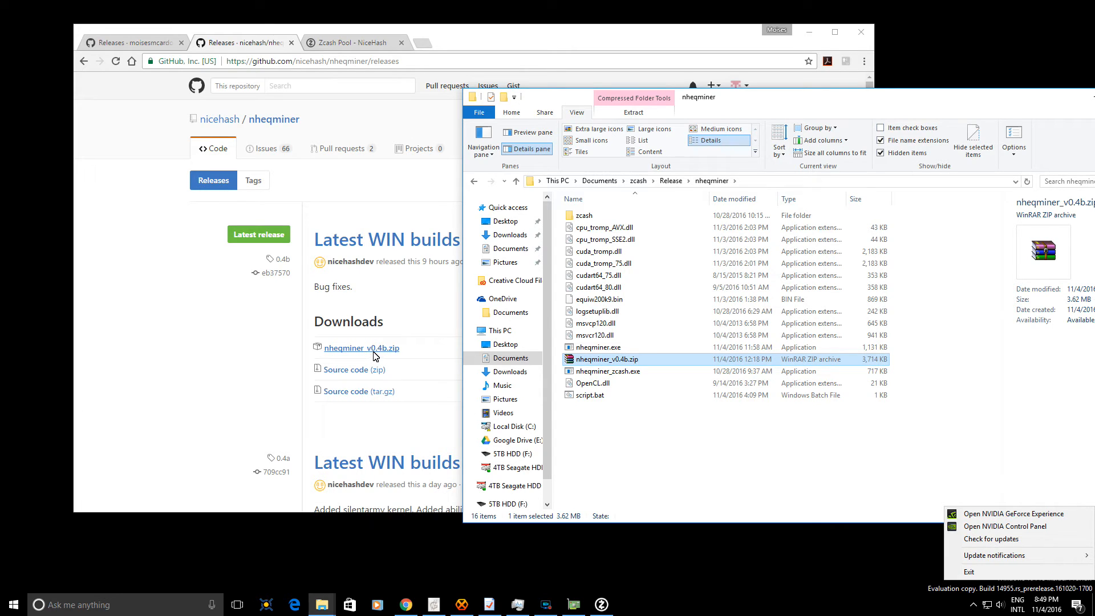
mouse_move(630, 425)
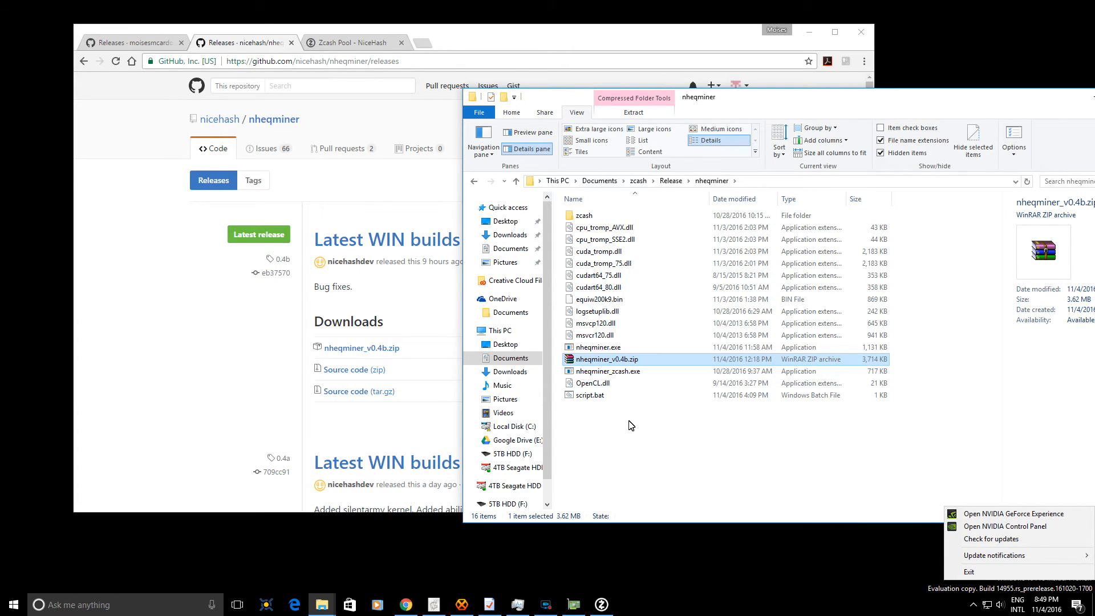
mouse_move(662, 296)
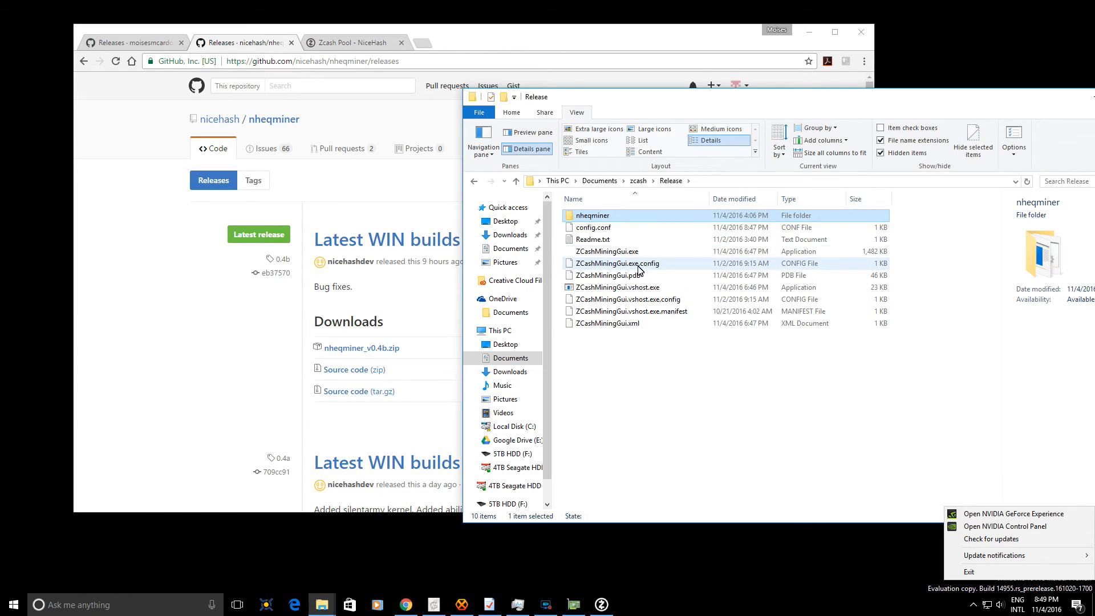
- Rename the miner folder to nheqminer- and launch ZCashMiningGui.exe to trigger the 'nheqminer not found' error
click(608, 251)
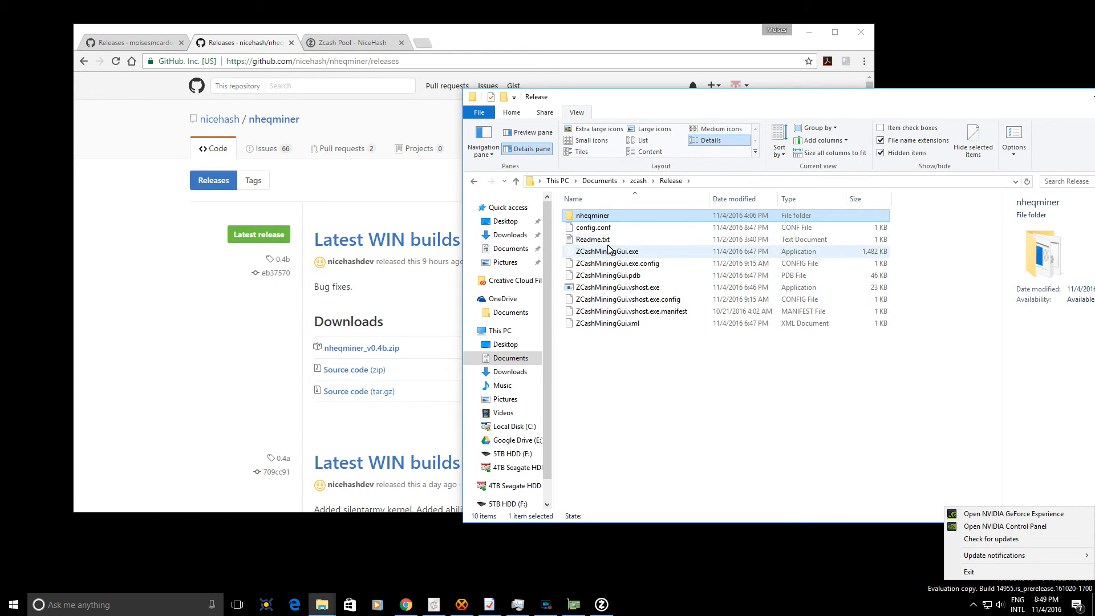
mouse_move(594, 216)
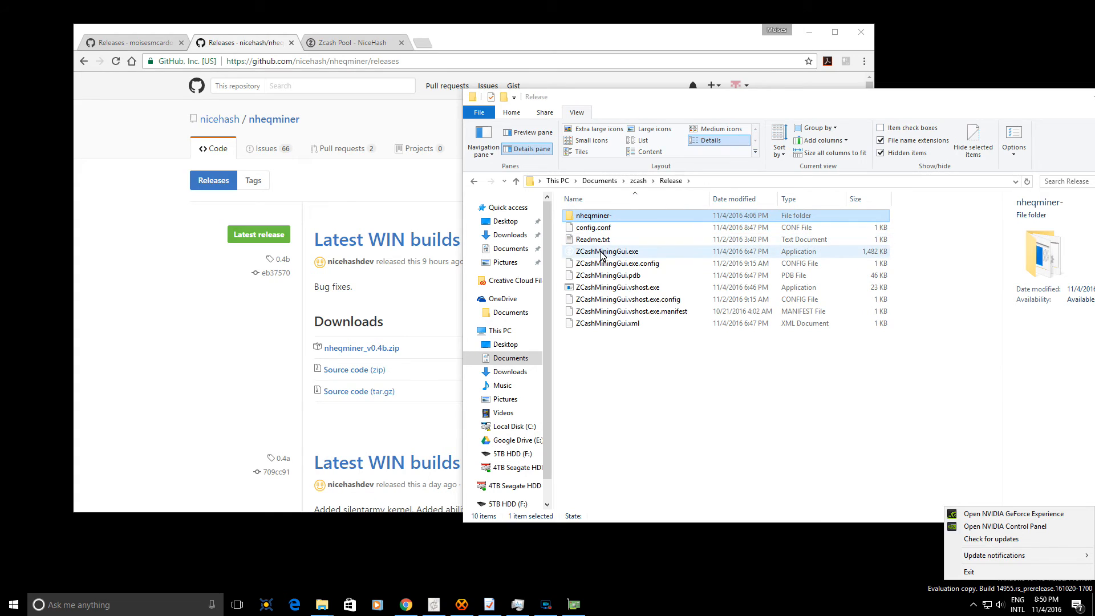
double_click(607, 251)
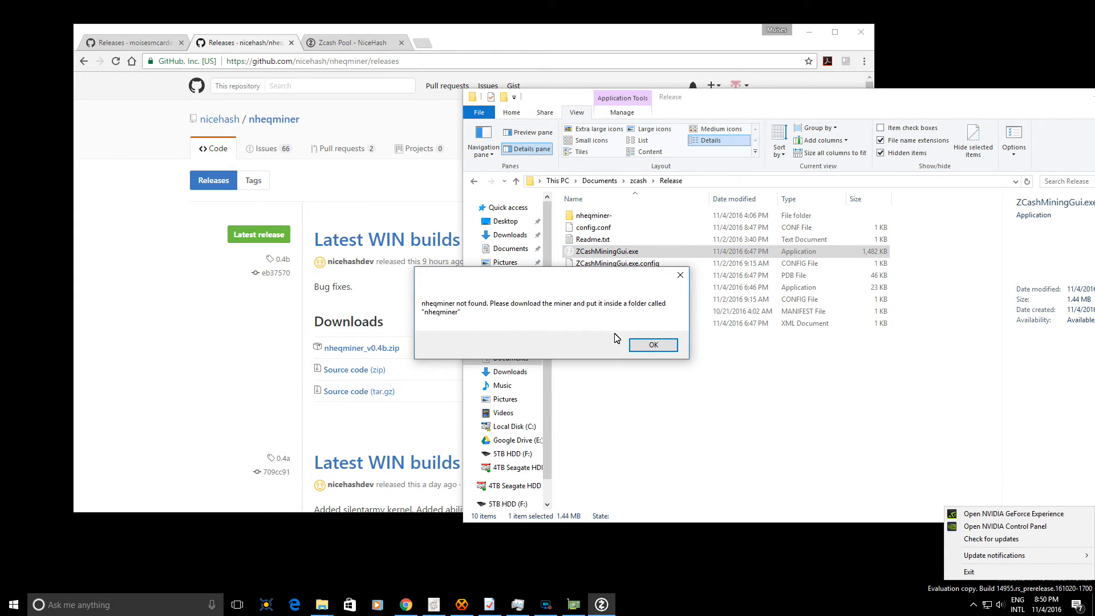
mouse_move(460, 315)
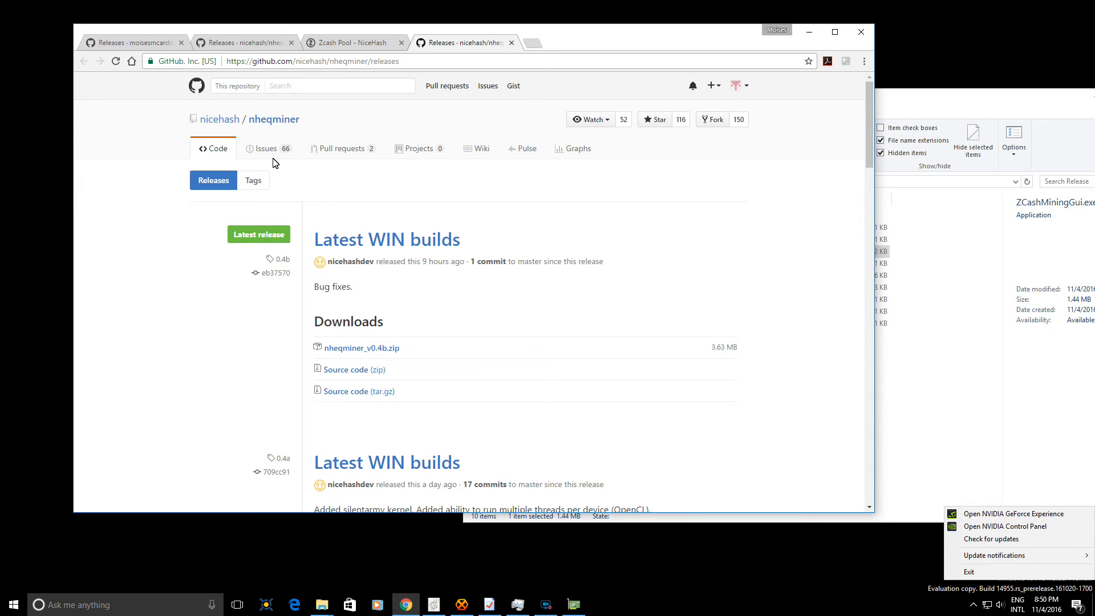
mouse_move(384, 347)
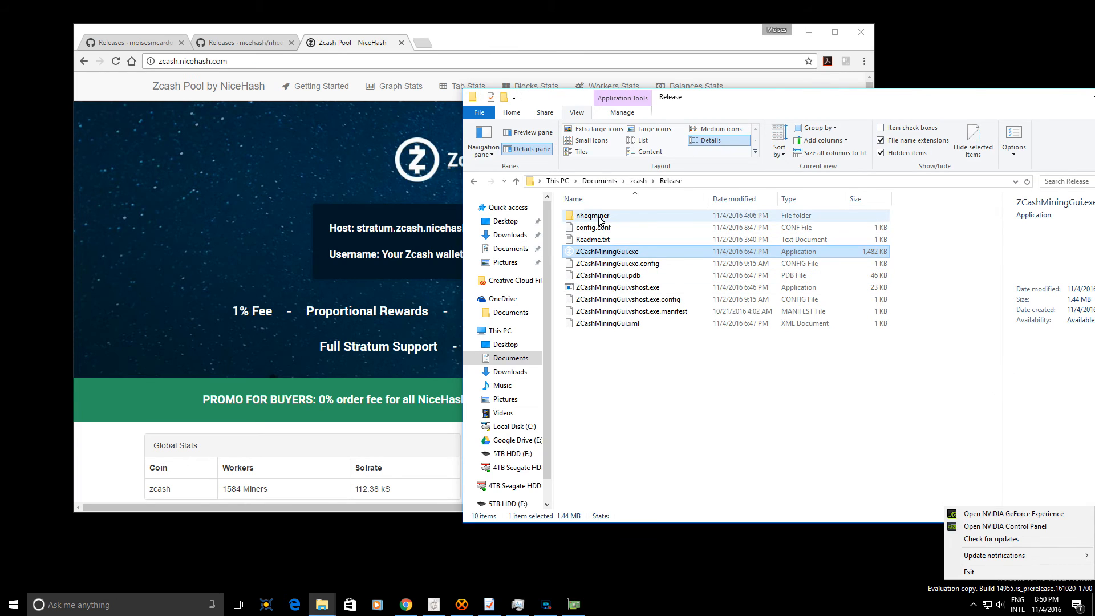
- Rename nheqminer- back to nheqminer, check its files, and relaunch ZCashMiningGui.exe from Release
click(593, 215)
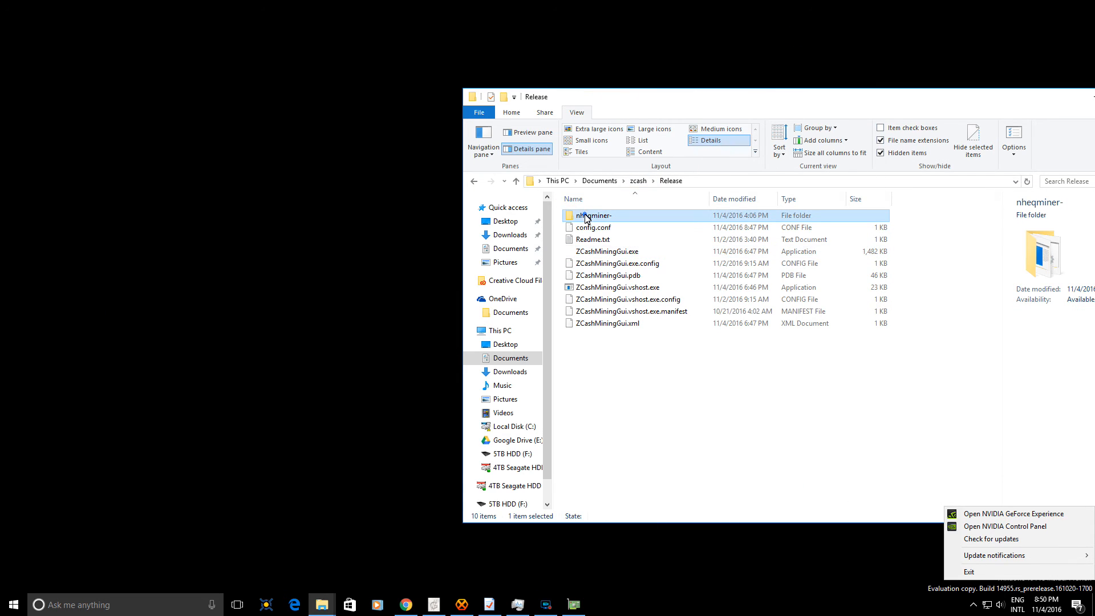
click(593, 215)
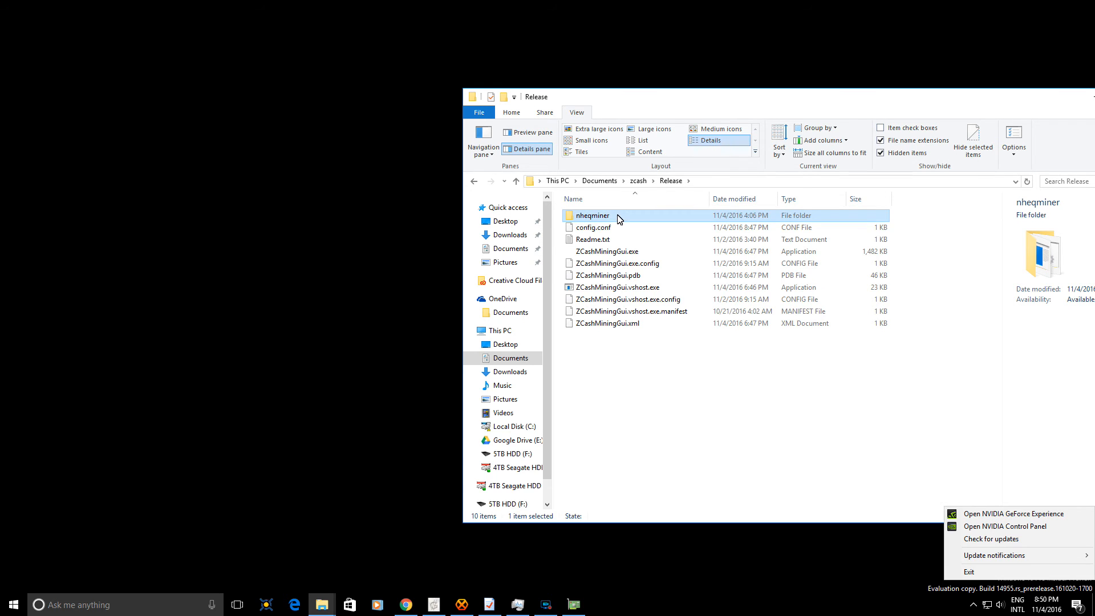
double_click(592, 216)
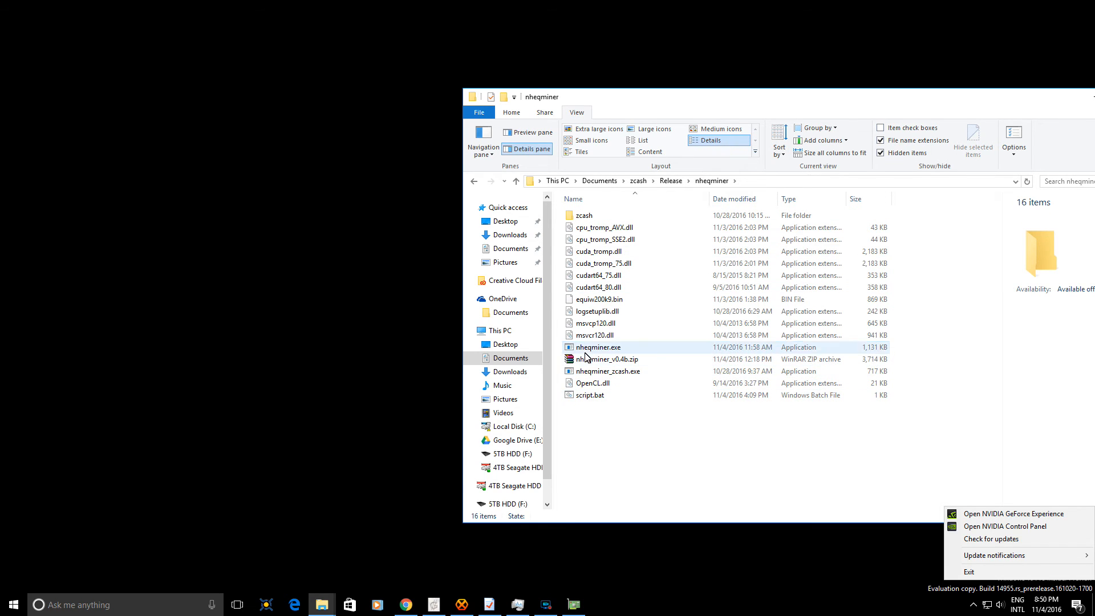
click(597, 347)
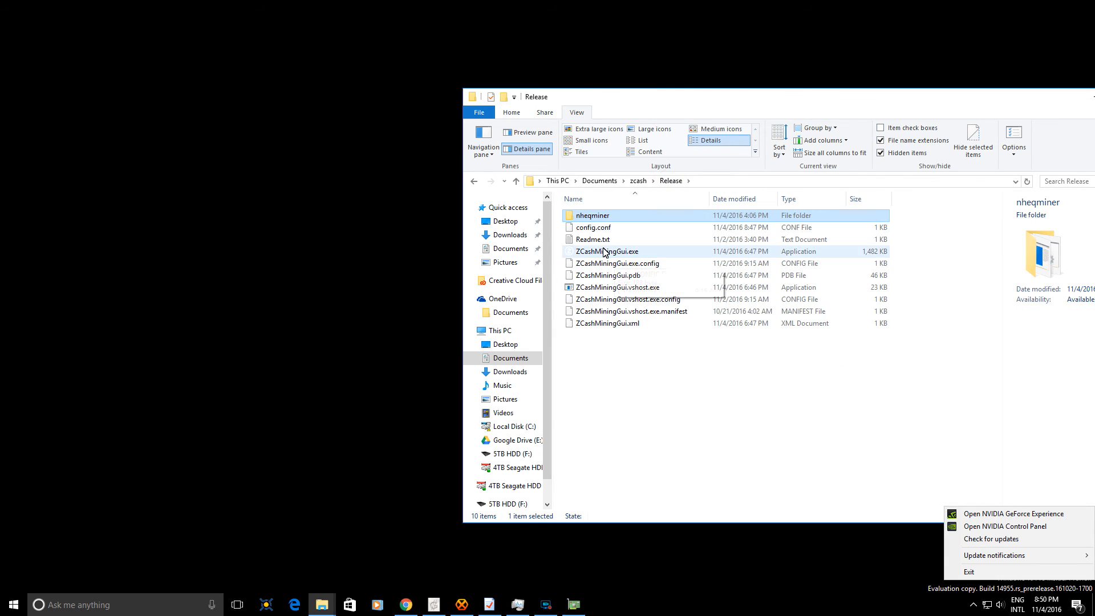
double_click(608, 251)
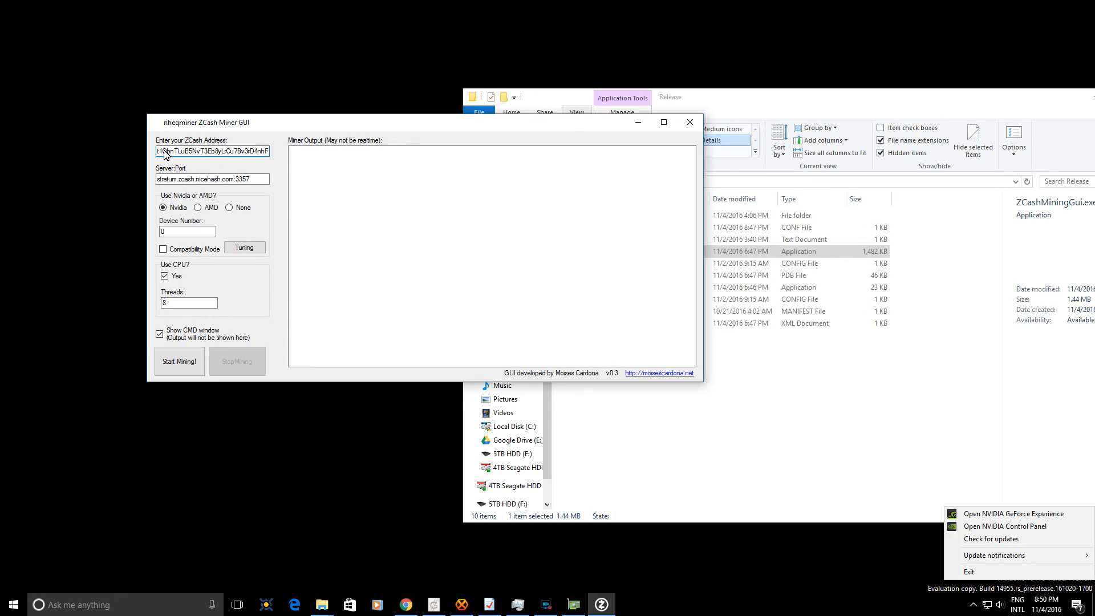
triple_click(212, 151)
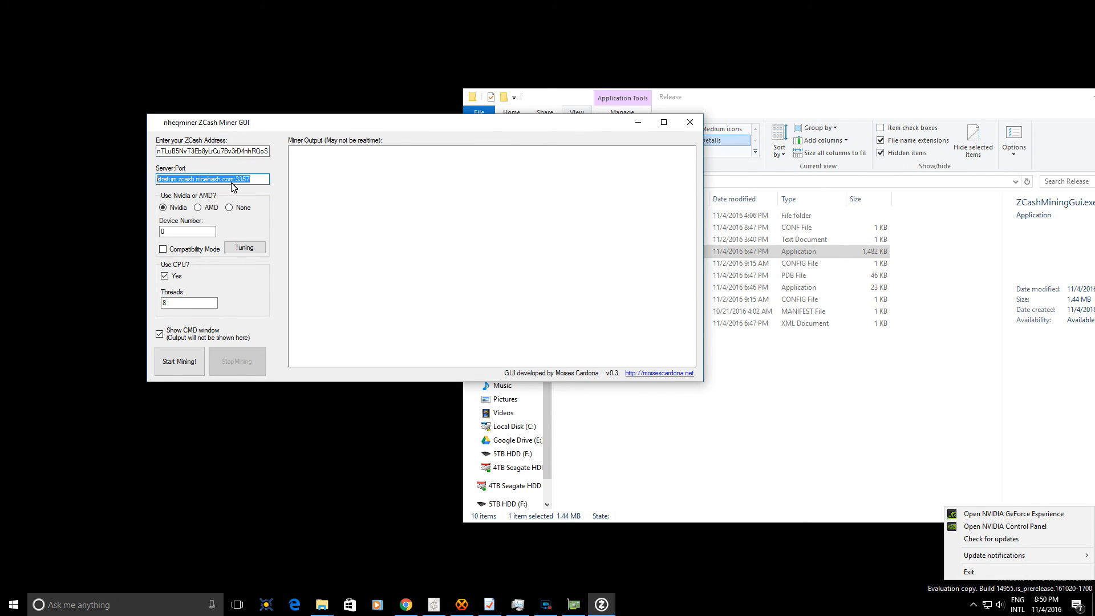
mouse_move(528, 194)
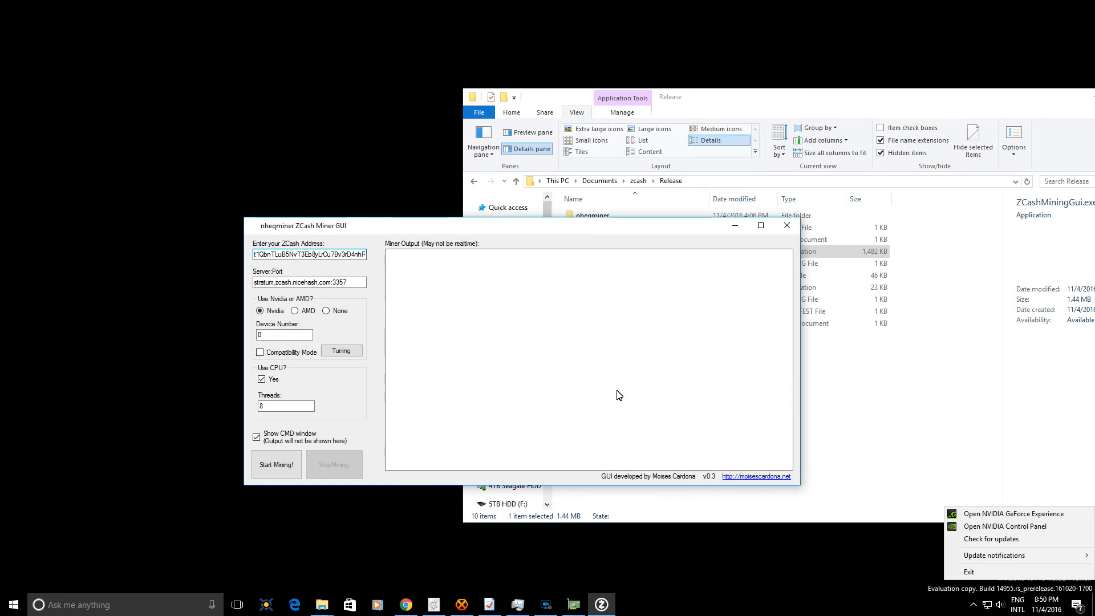
mouse_move(786, 226)
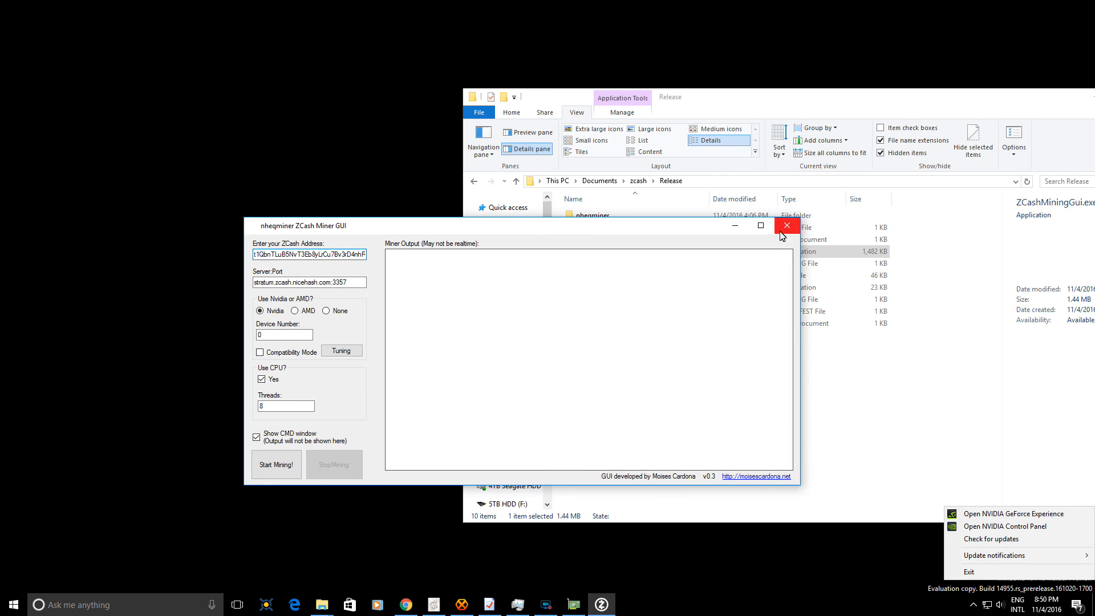
click(786, 226)
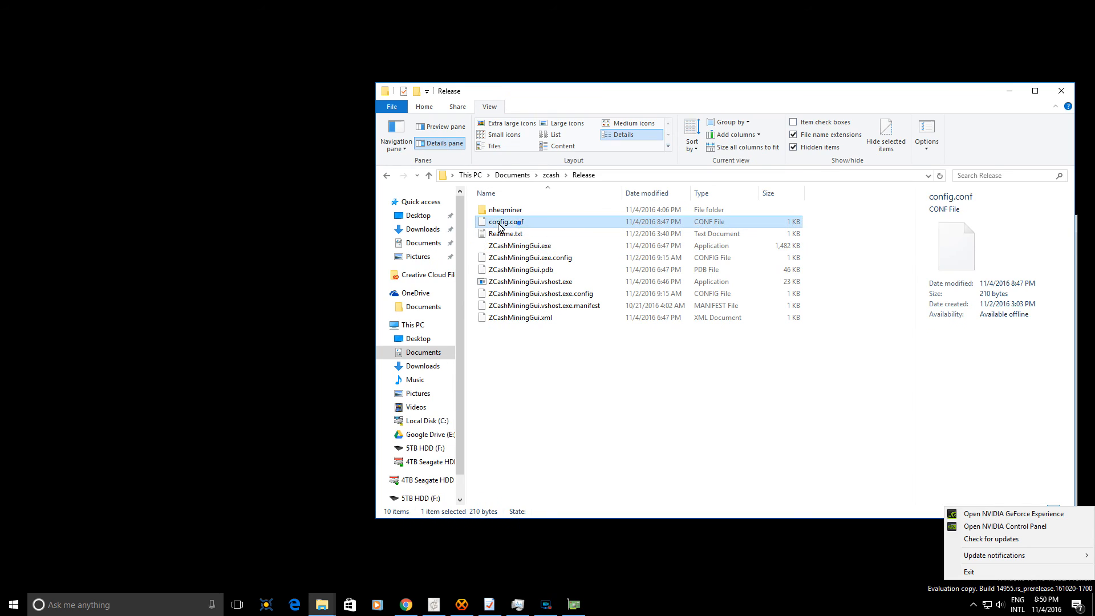
mouse_move(507, 223)
text(notepa)
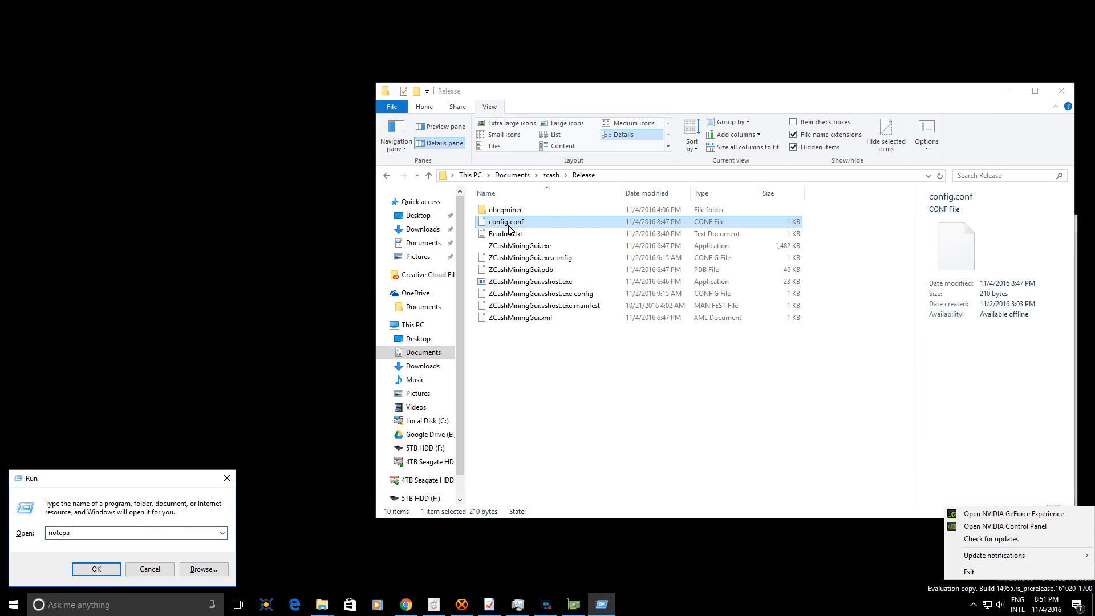
- View config.conf's saved miner settings in Notepad, then relaunch ZCashMiningGui.exe from the Release folder
click(96, 568)
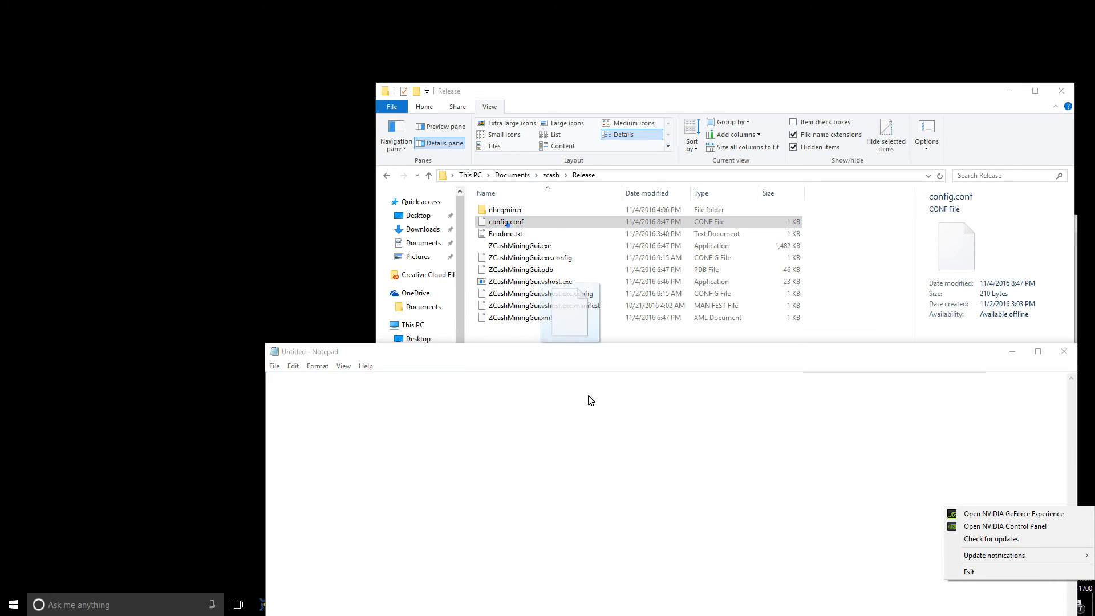
double_click(505, 221)
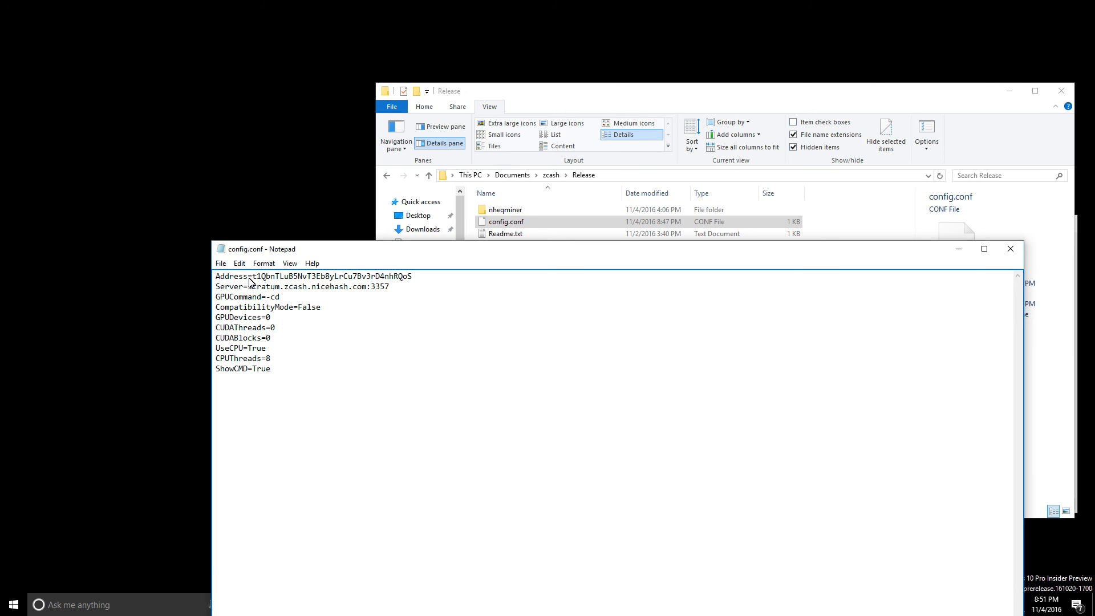
mouse_move(256, 306)
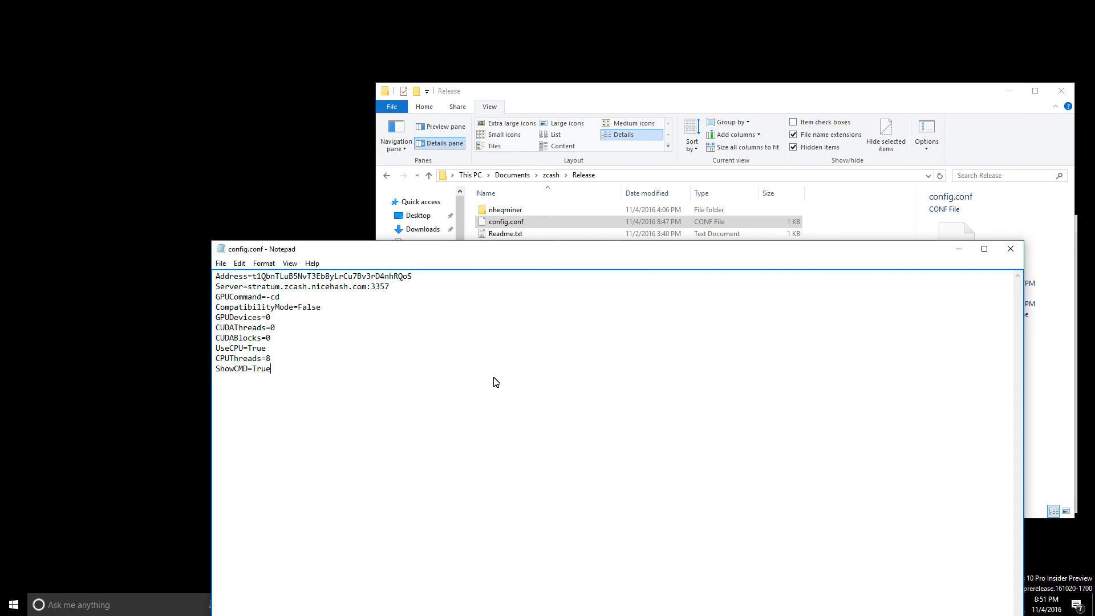
click(503, 222)
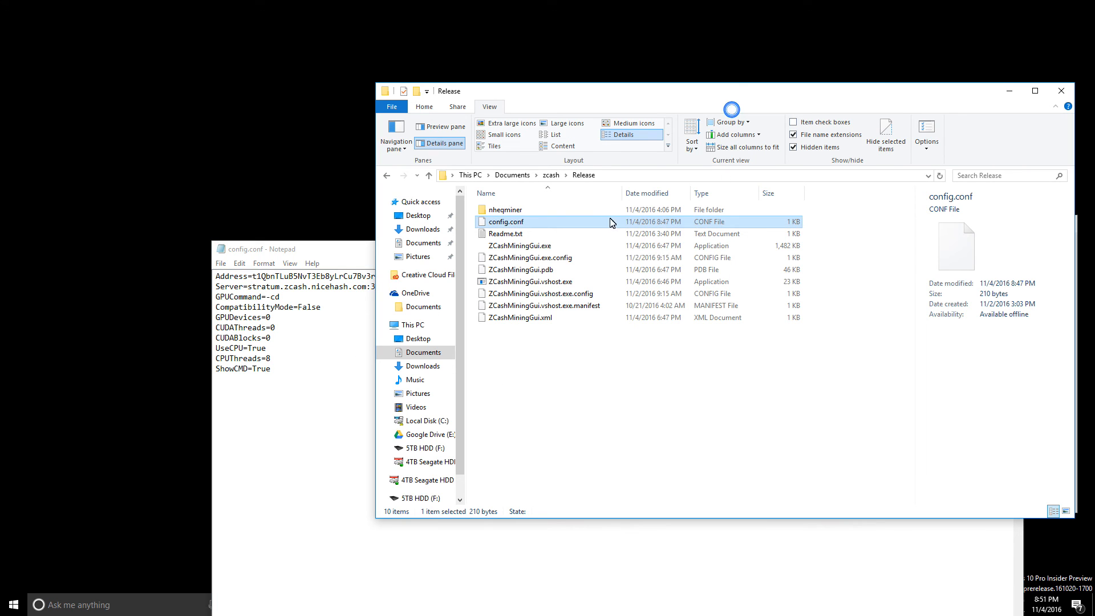
double_click(519, 245)
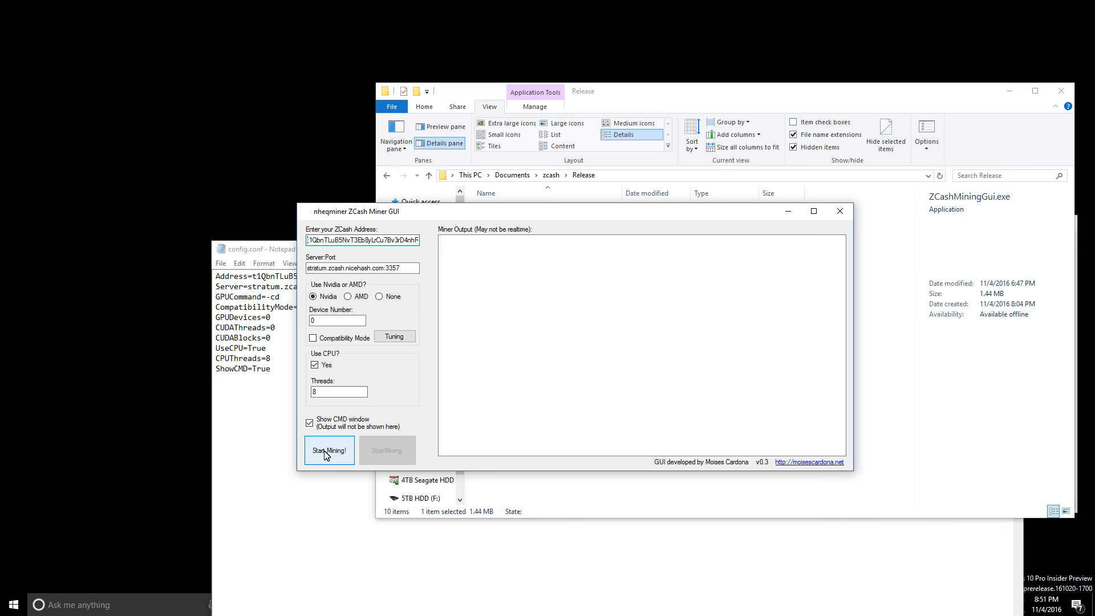
- Start mining with the saved settings, let shares be accepted through #9, then stop mining
click(328, 450)
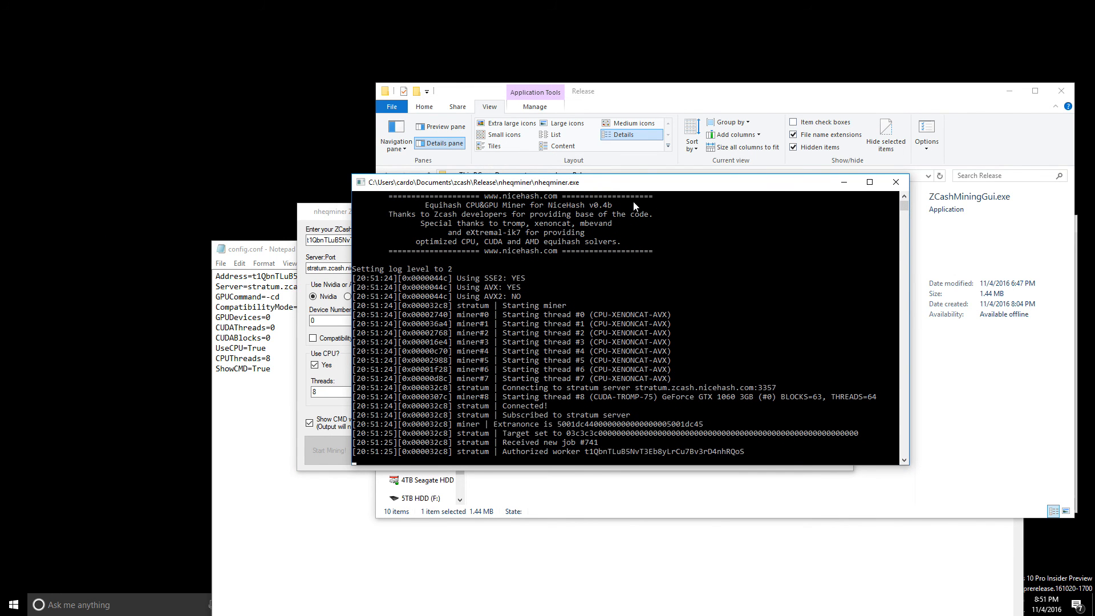
mouse_move(894, 183)
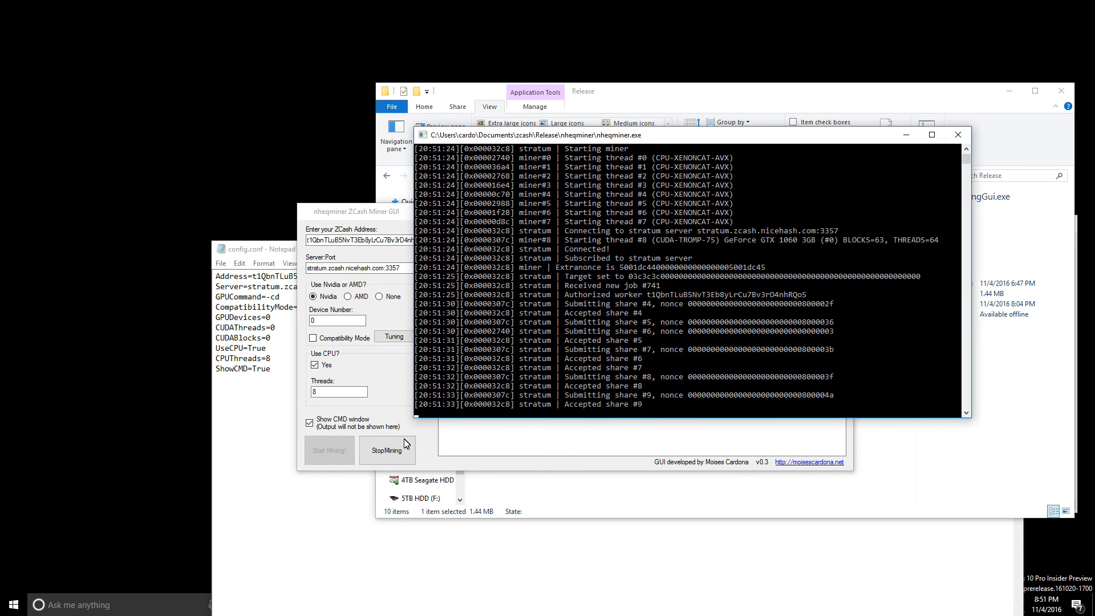
click(387, 449)
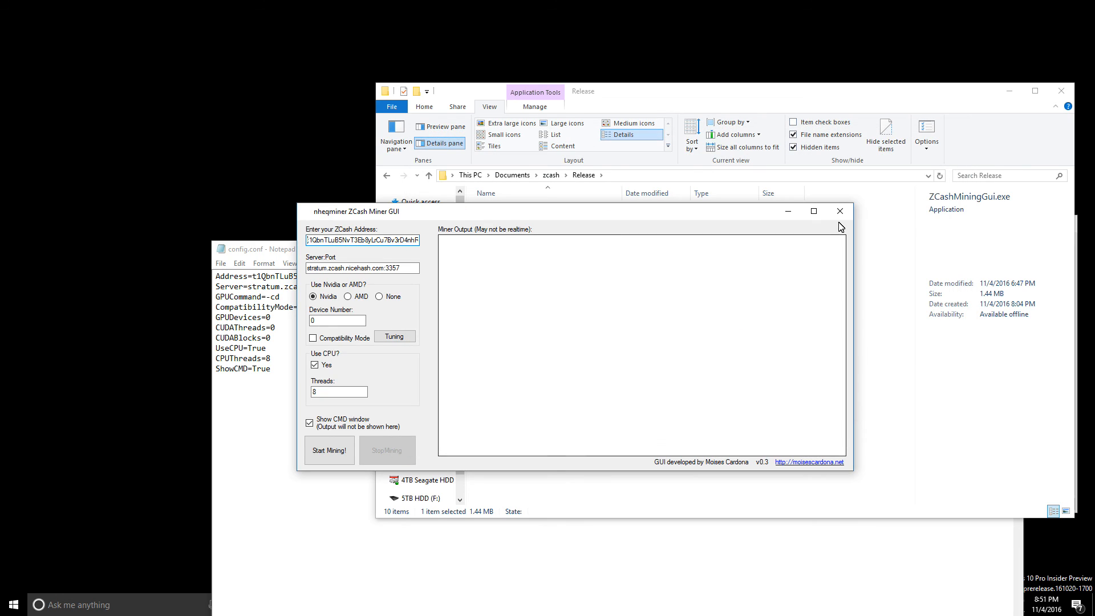
mouse_move(698, 218)
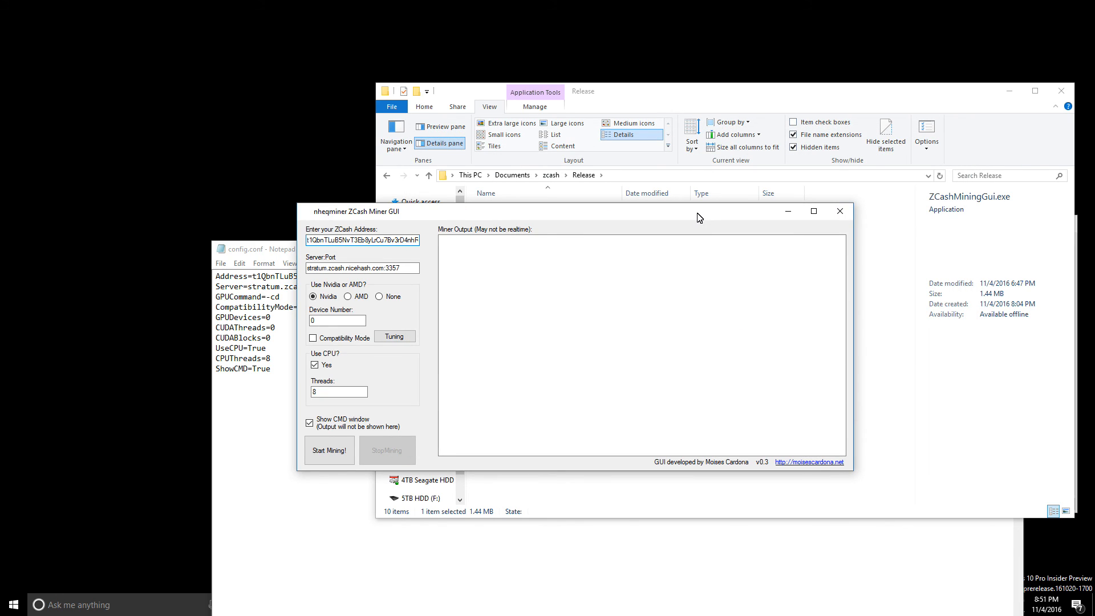